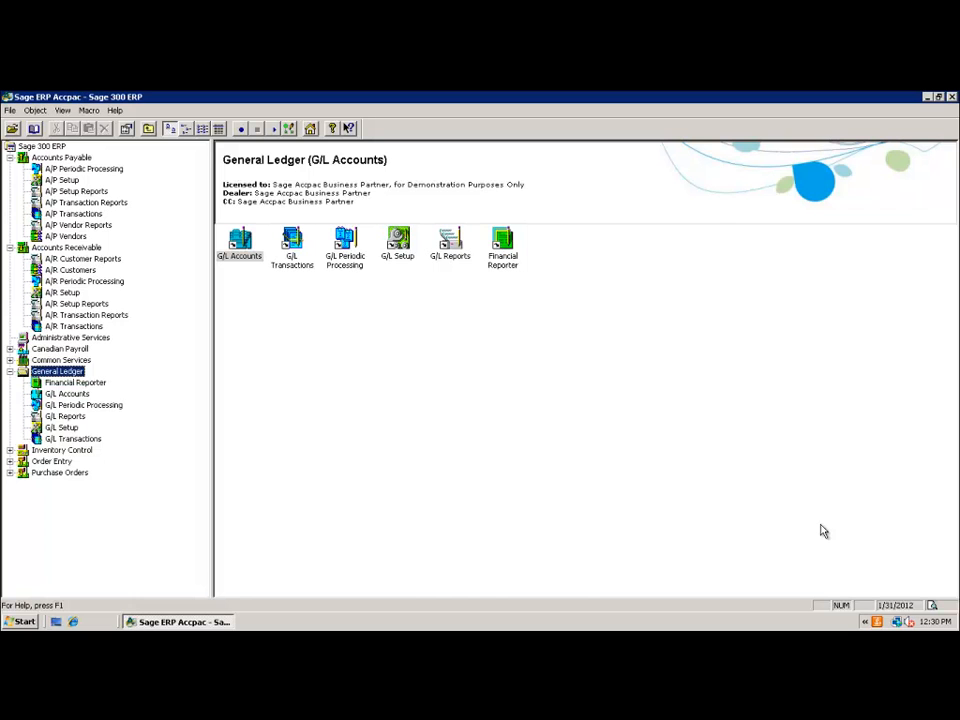
{"action": "mouse_move", "coordinate": [17, 441]}
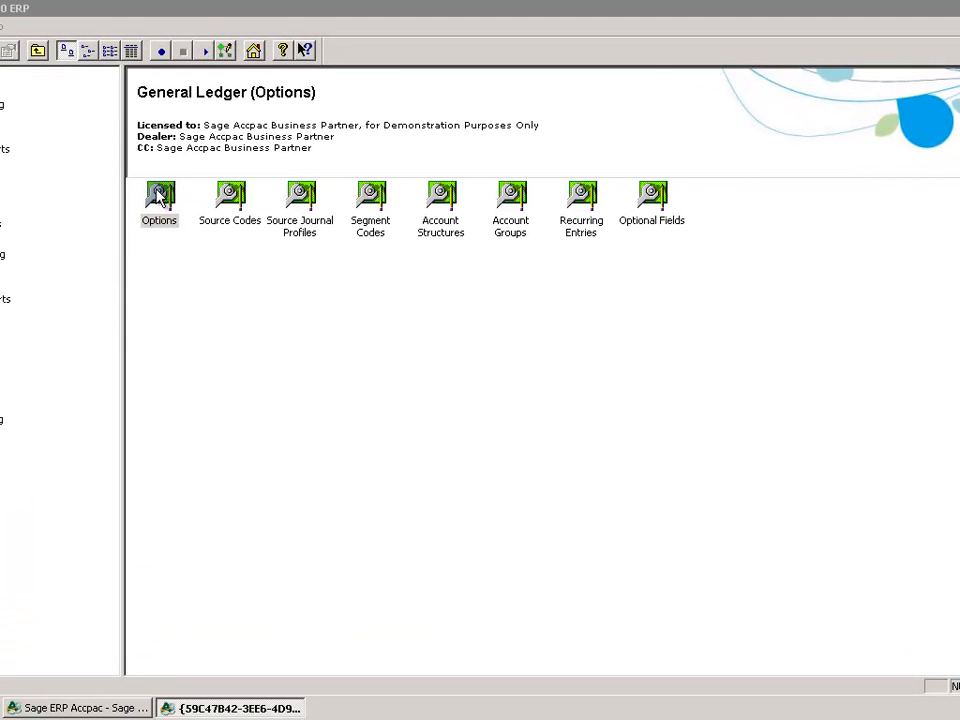
Review G/L Options posting settings (current fiscal year 2011), close them, and select Create New Year
{"action": "double_click", "coordinate": [159, 195]}
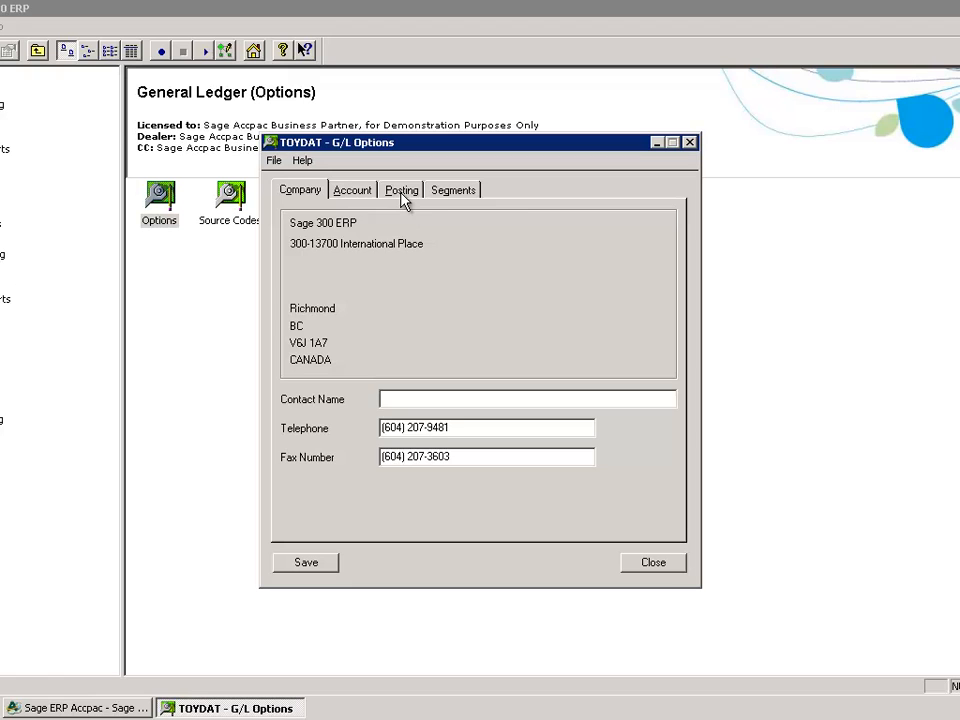
{"action": "left_click", "coordinate": [401, 189]}
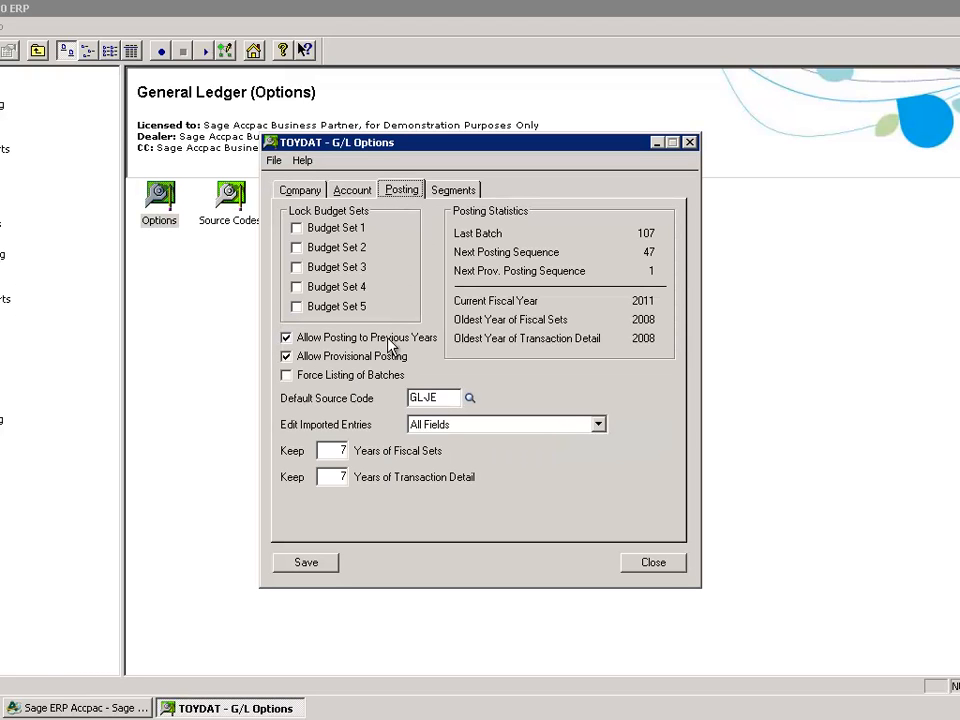
{"action": "mouse_move", "coordinate": [490, 318]}
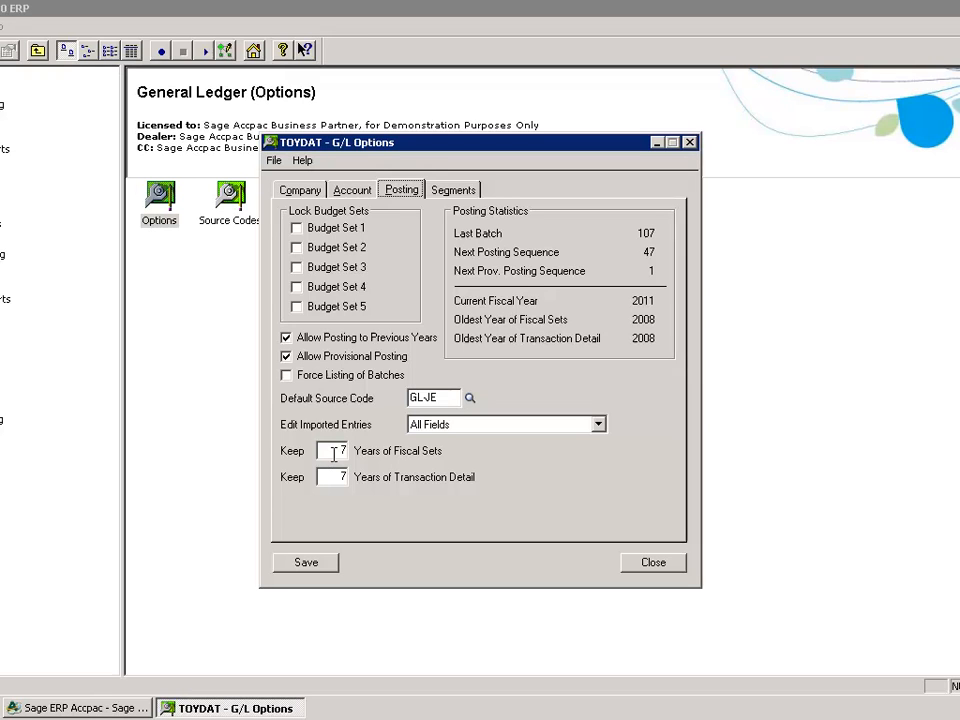
{"action": "mouse_move", "coordinate": [466, 481]}
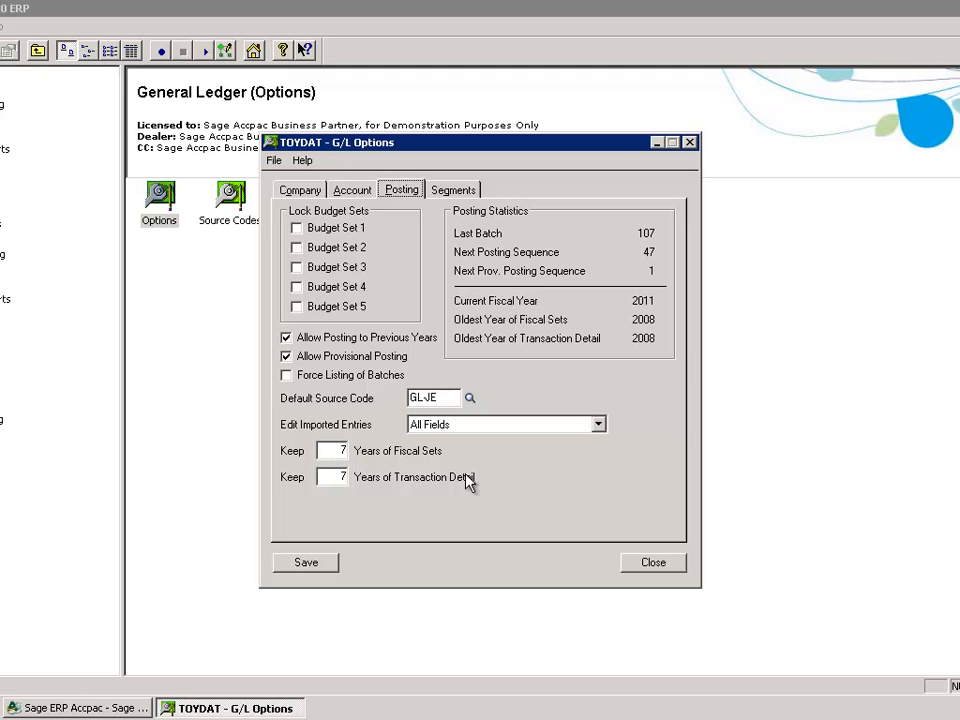
{"action": "mouse_move", "coordinate": [398, 495]}
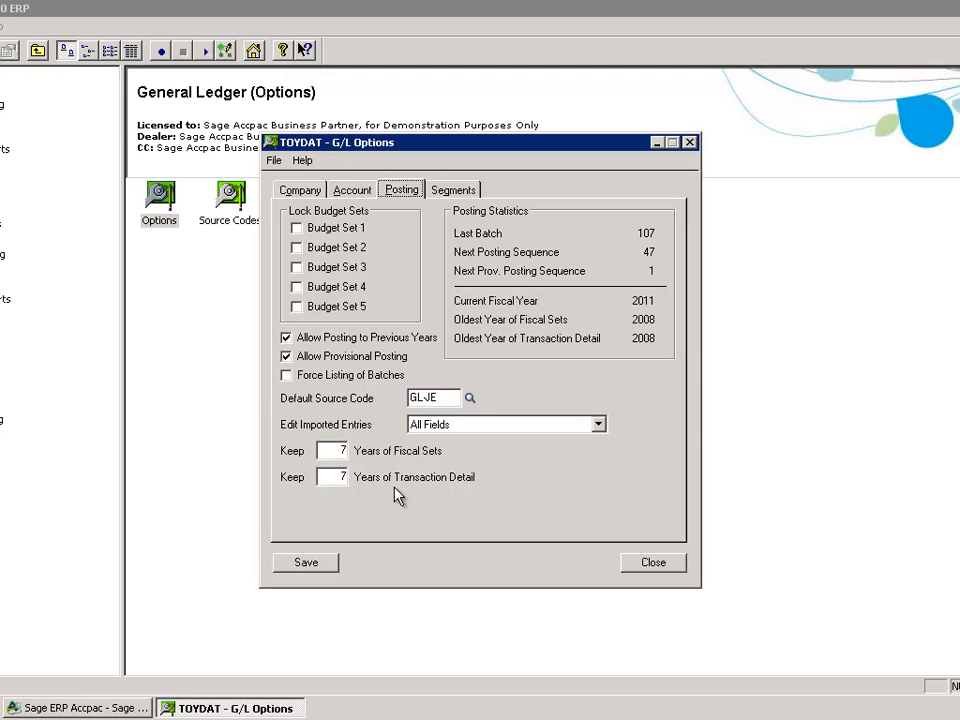
{"action": "mouse_move", "coordinate": [503, 504]}
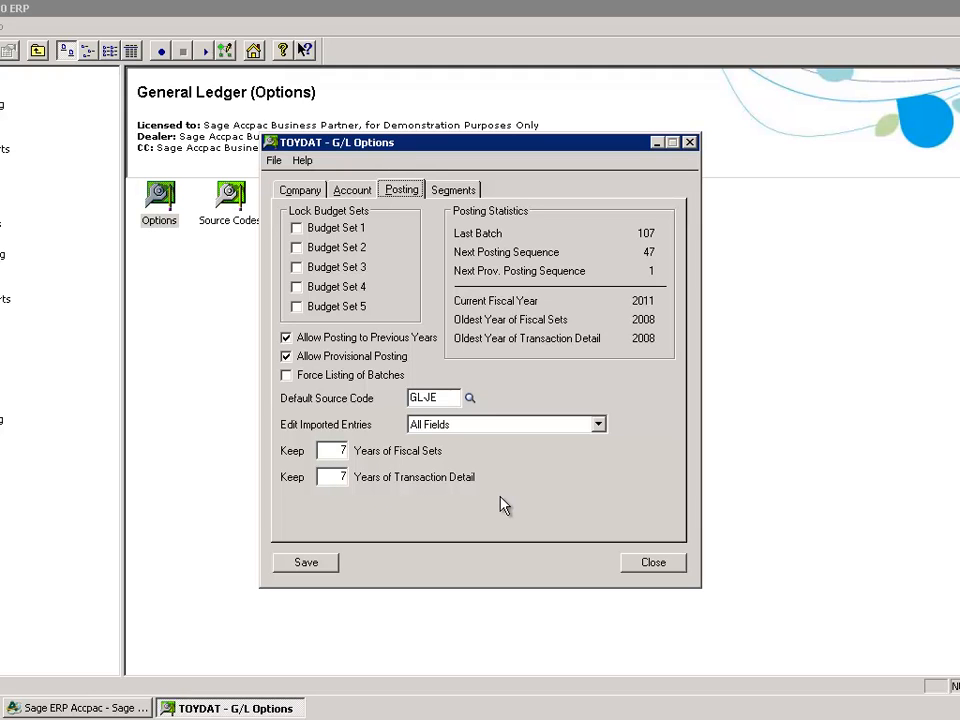
{"action": "mouse_move", "coordinate": [520, 460]}
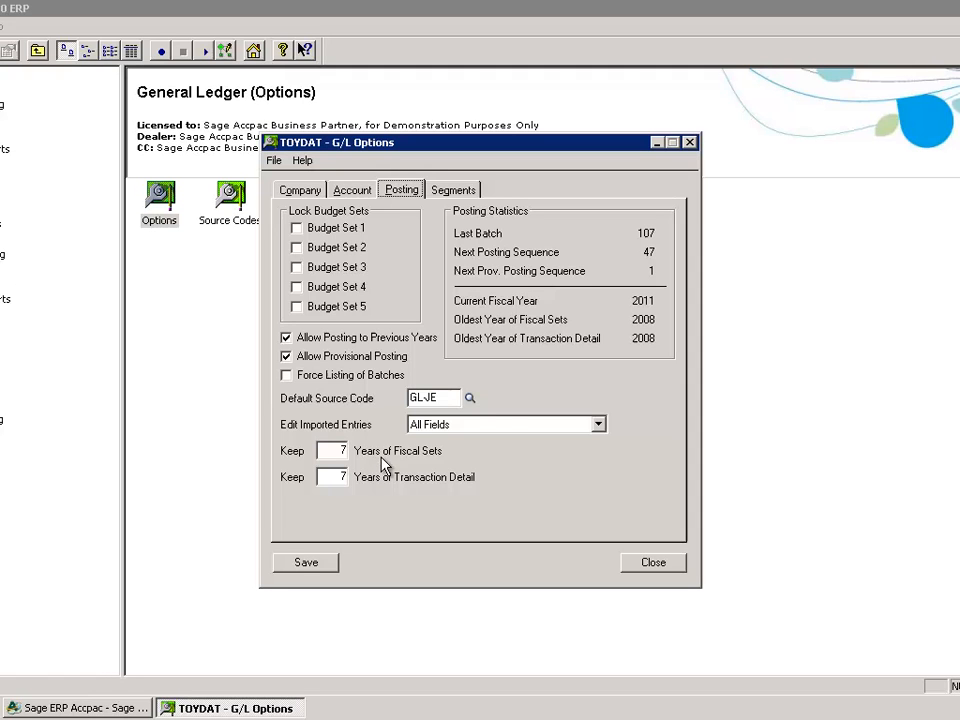
{"action": "mouse_move", "coordinate": [378, 200]}
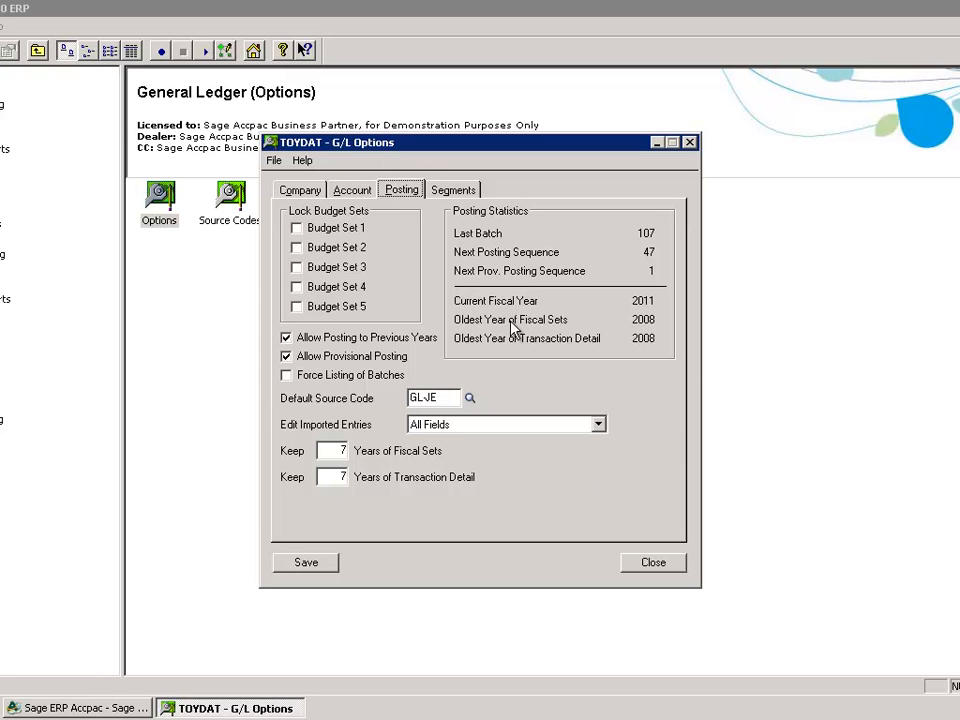
{"action": "mouse_move", "coordinate": [525, 315]}
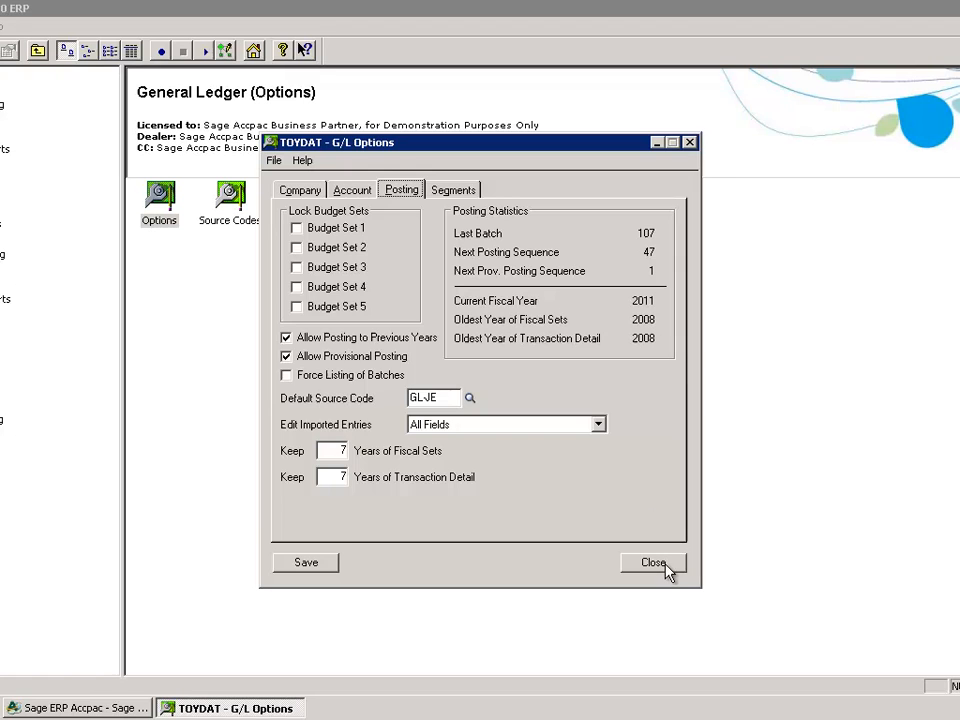
{"action": "left_click", "coordinate": [653, 562]}
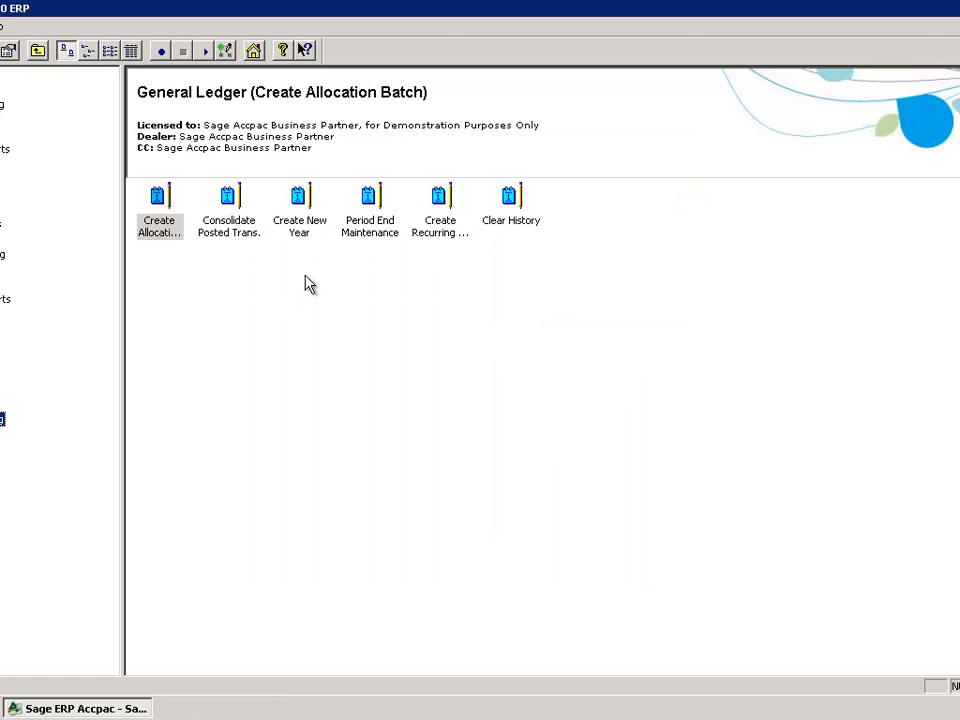
{"action": "left_click", "coordinate": [299, 210]}
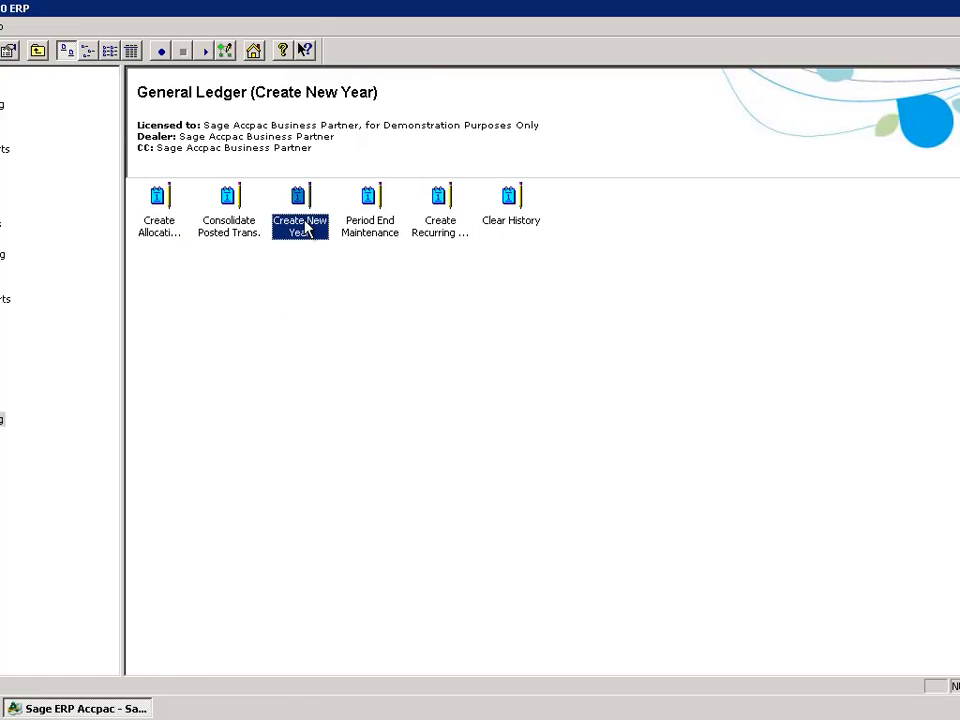
Run Create New Year for TOYDAT to roll fiscal 2011 into 2012
{"action": "double_click", "coordinate": [299, 207]}
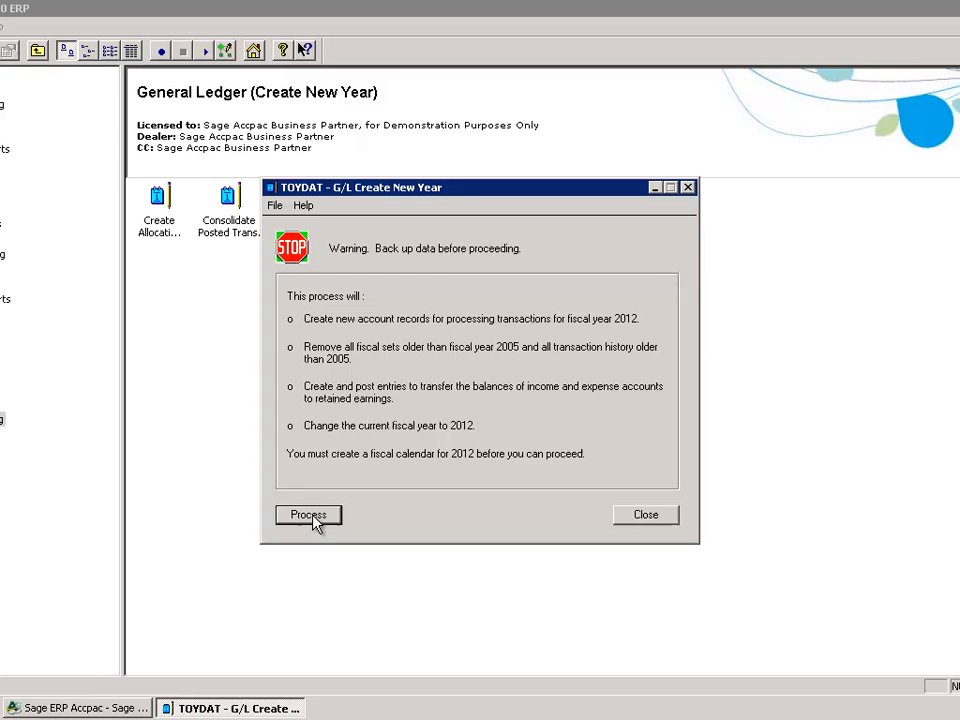
{"action": "left_click", "coordinate": [308, 514]}
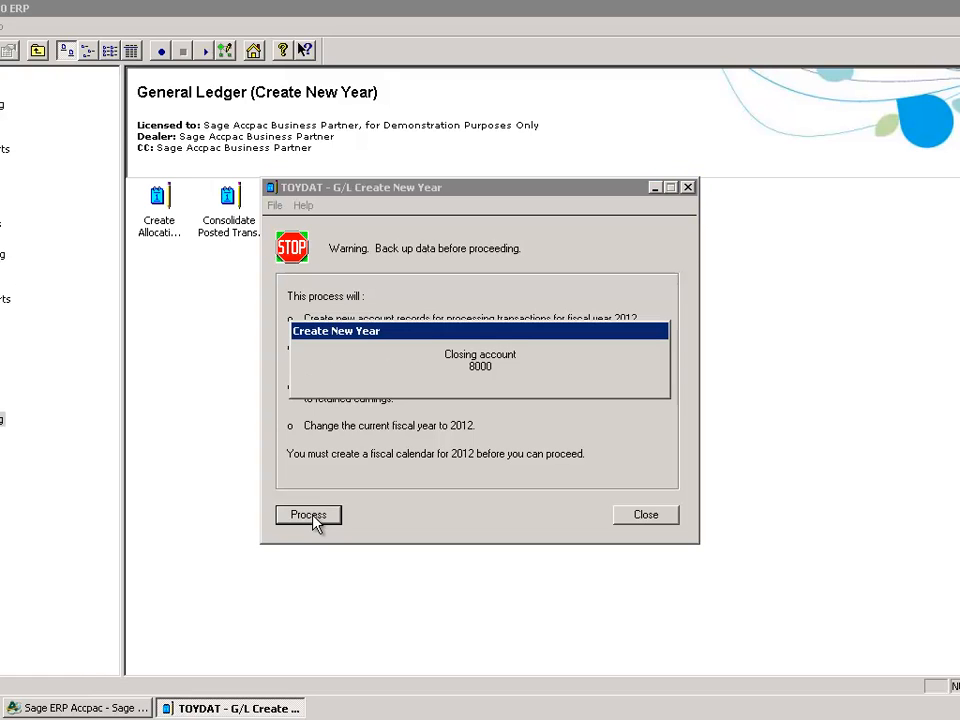
Let Create New Year finish so 2012 becomes the current fiscal year
{"action": "left_click", "coordinate": [308, 514]}
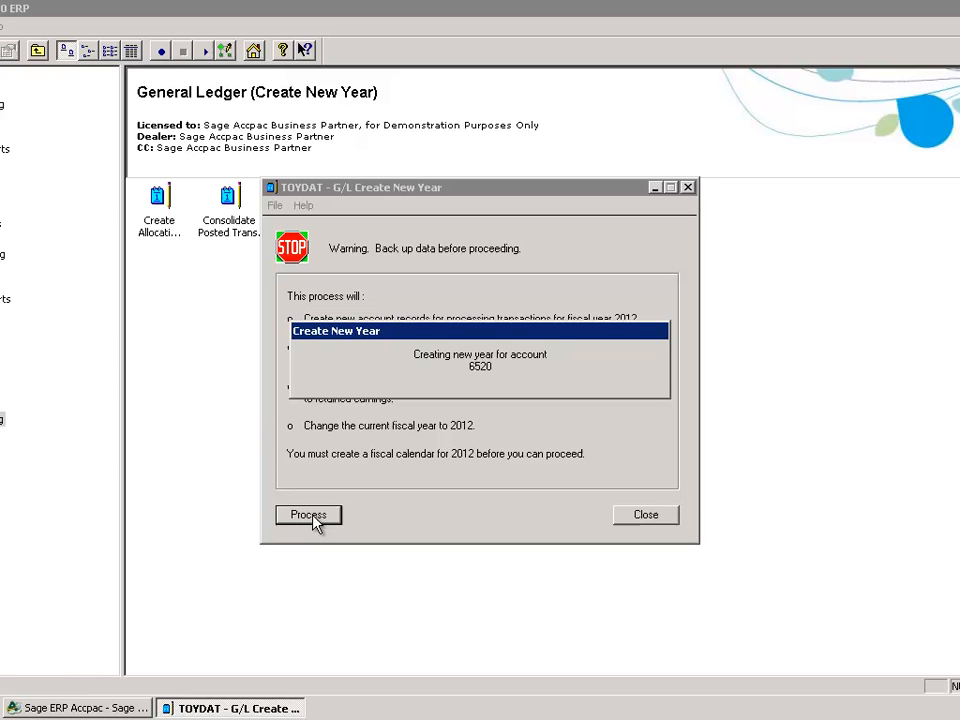
{"action": "left_click", "coordinate": [308, 514]}
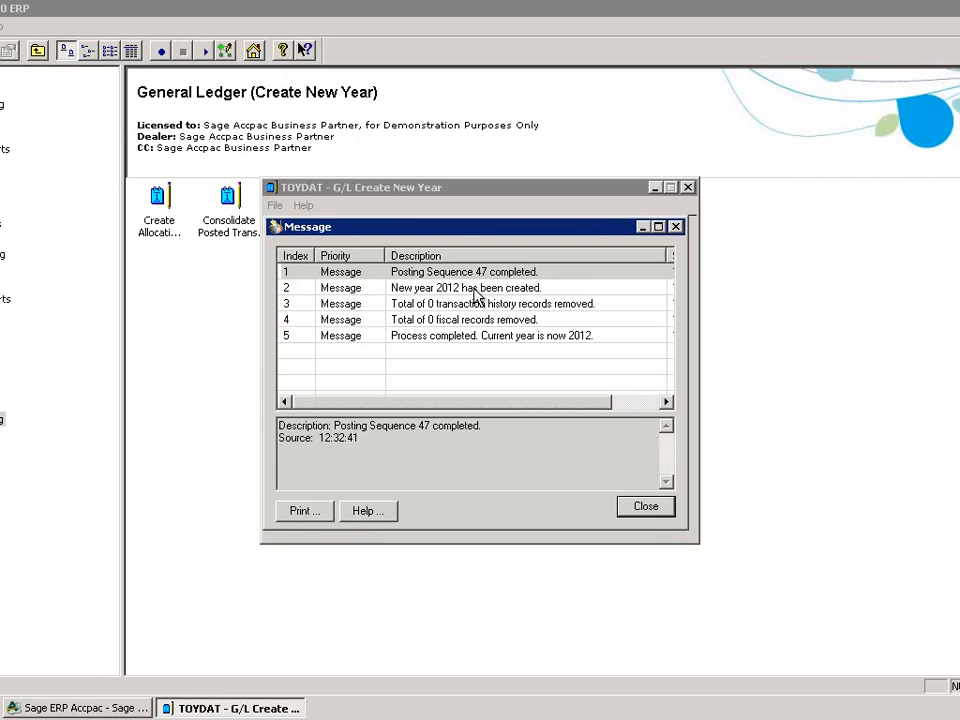
{"action": "mouse_move", "coordinate": [428, 313]}
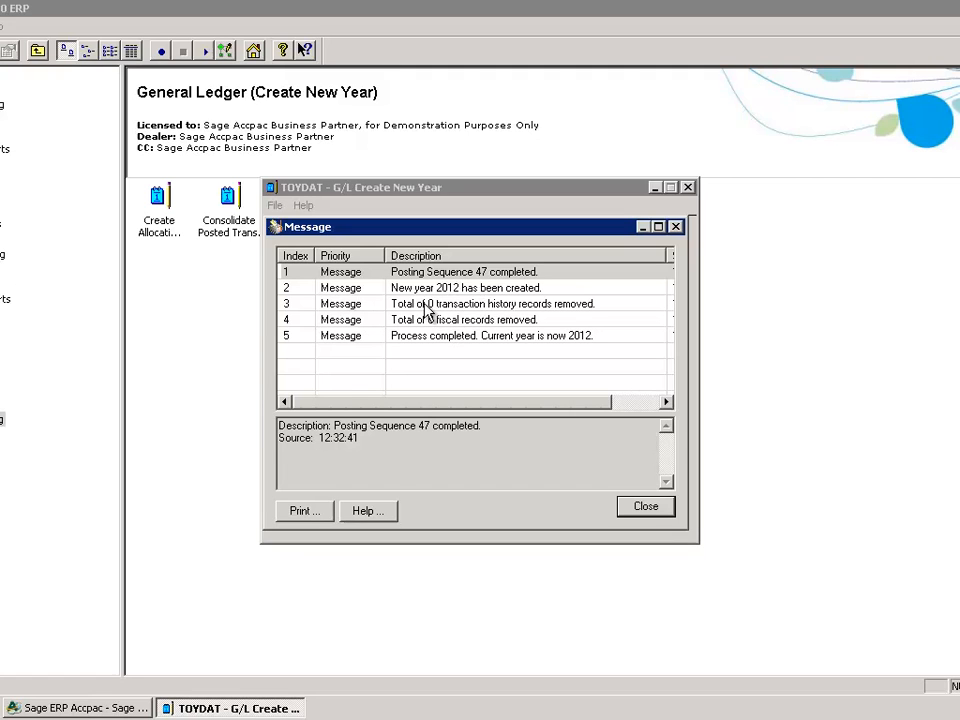
{"action": "mouse_move", "coordinate": [500, 305]}
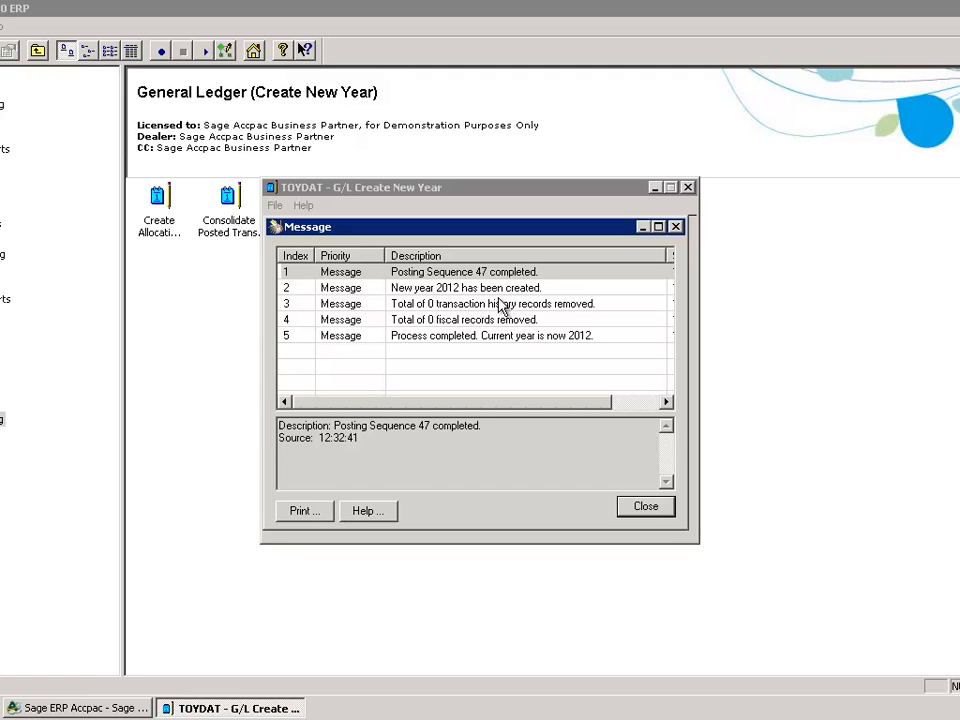
{"action": "mouse_move", "coordinate": [465, 327]}
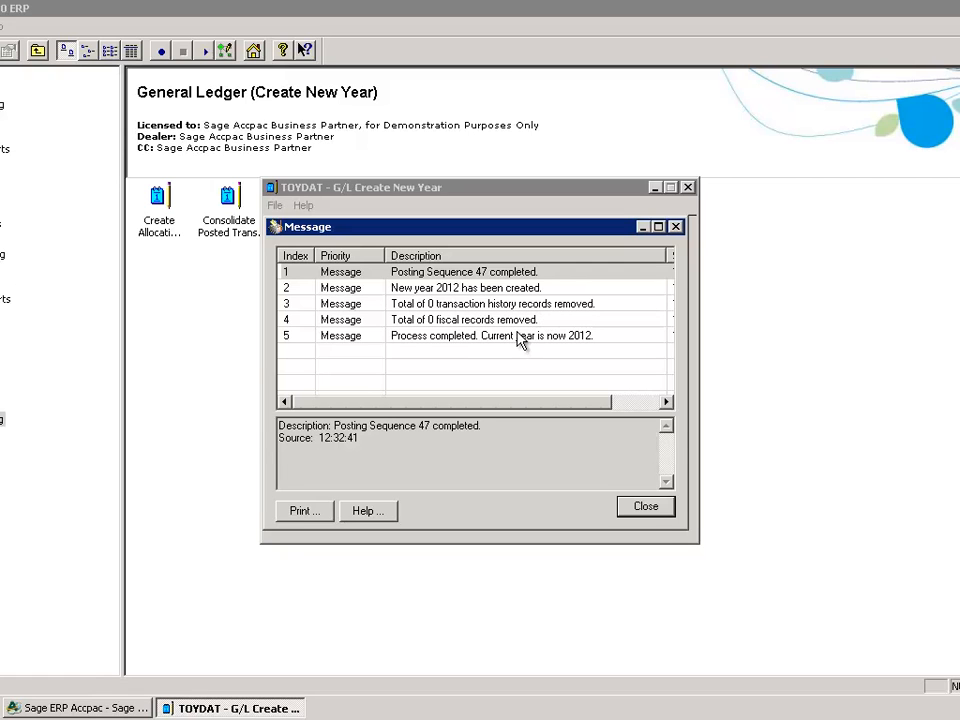
{"action": "mouse_move", "coordinate": [538, 333]}
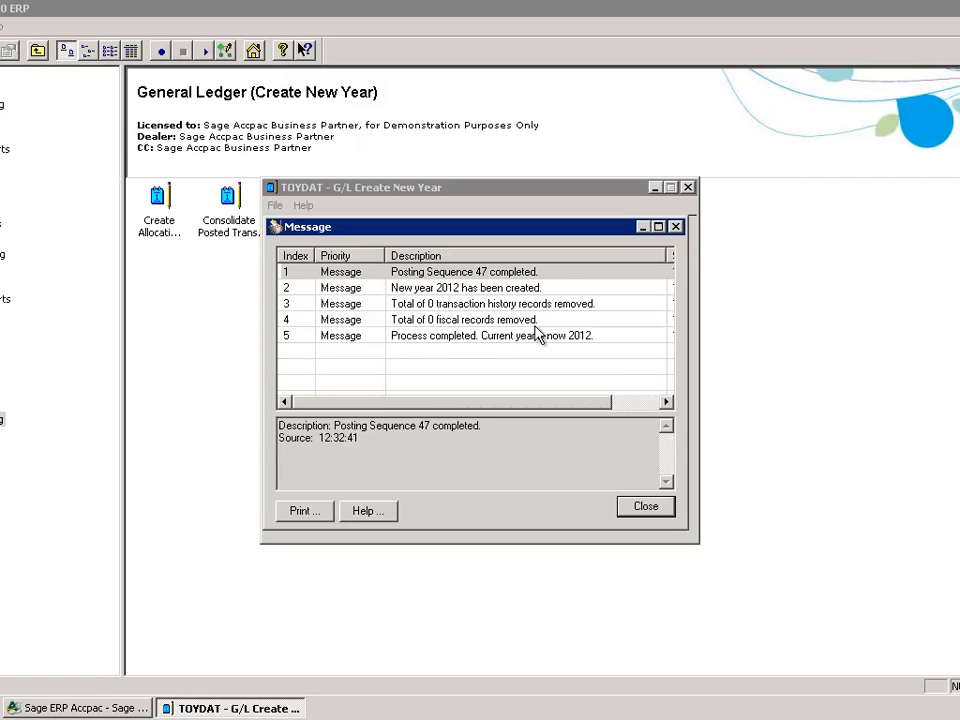
{"action": "mouse_move", "coordinate": [468, 368]}
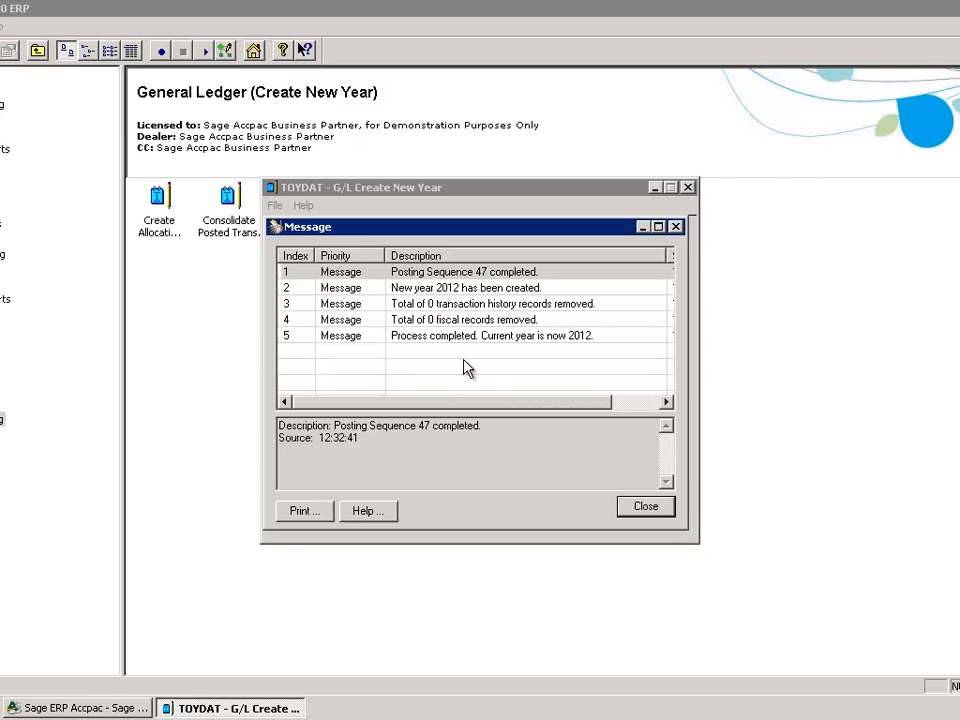
{"action": "mouse_move", "coordinate": [432, 368]}
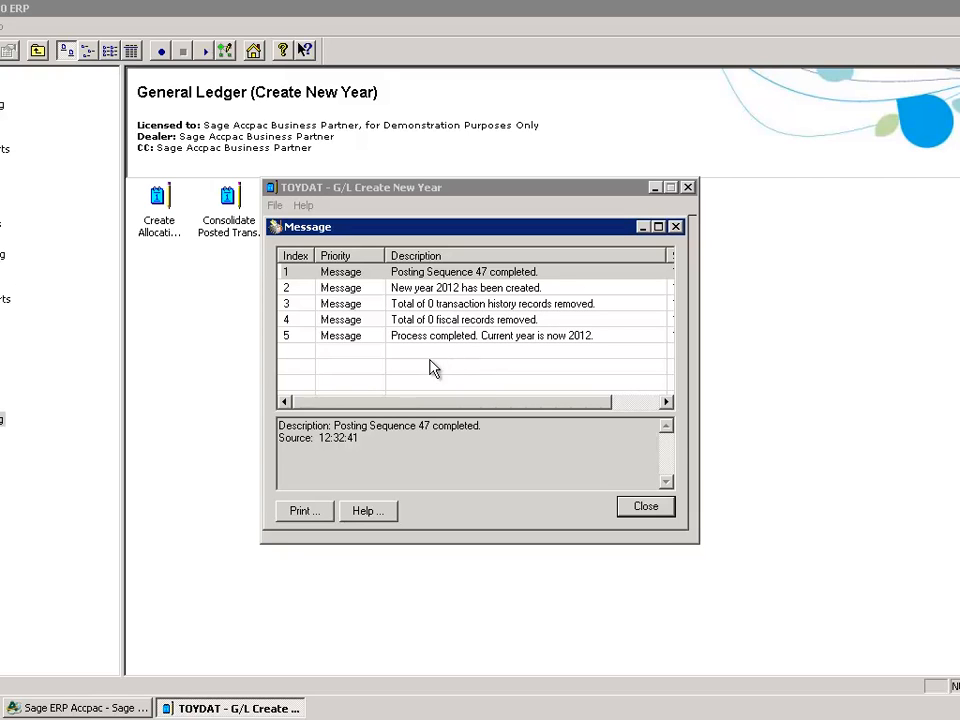
{"action": "mouse_move", "coordinate": [541, 366]}
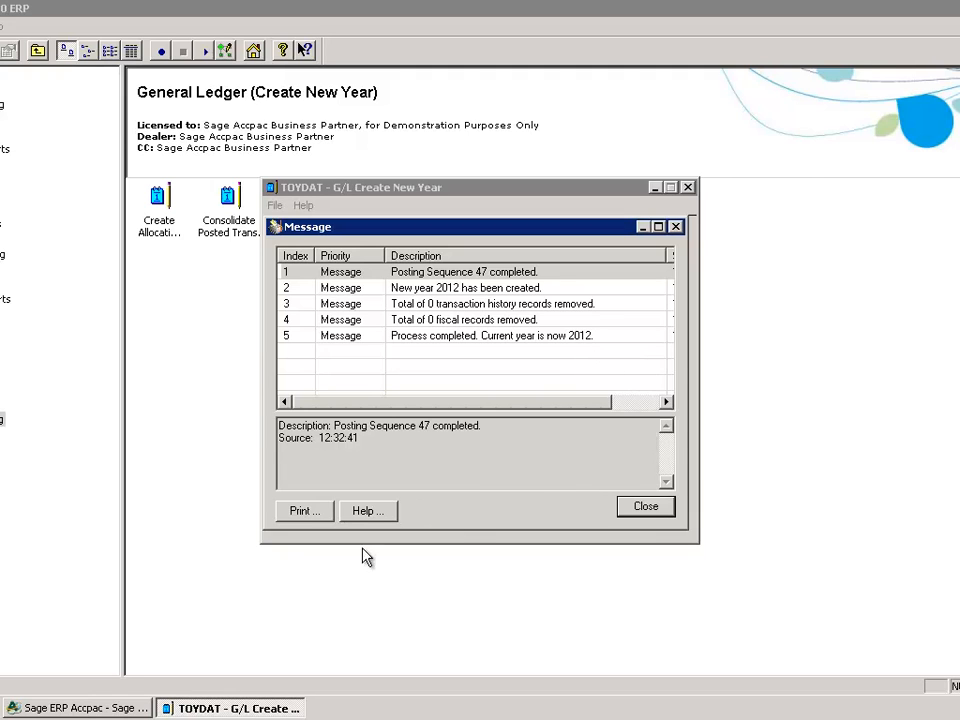
{"action": "mouse_move", "coordinate": [646, 506]}
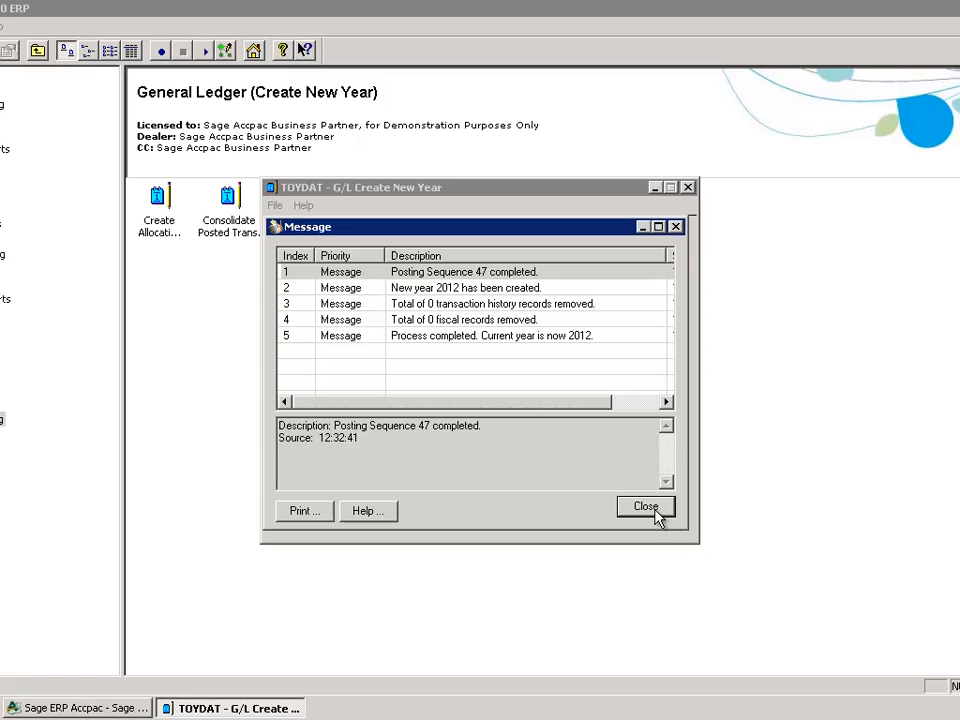
Dismiss the completion messages, close Create New Year, and move to the G/L Reports folder
{"action": "left_click", "coordinate": [645, 510]}
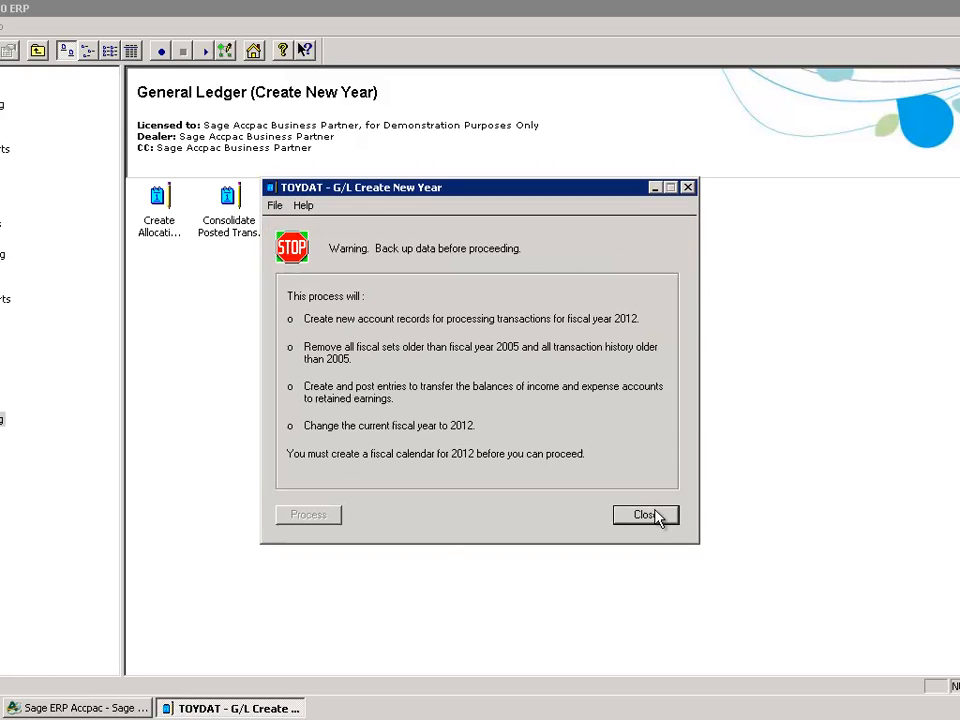
{"action": "left_click", "coordinate": [645, 514]}
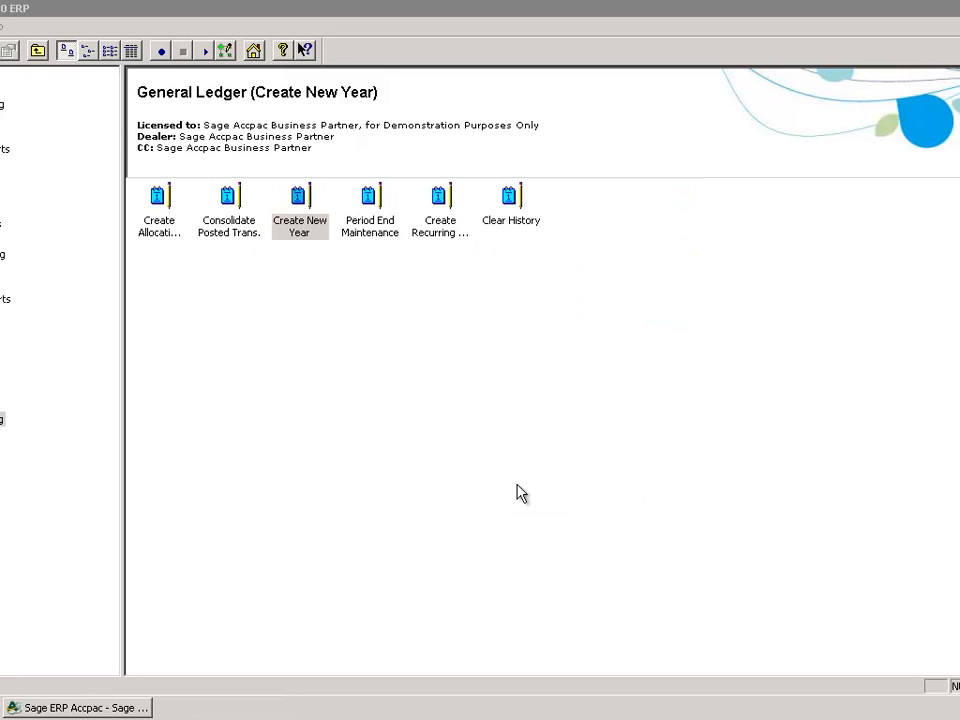
{"action": "left_click", "coordinate": [300, 200]}
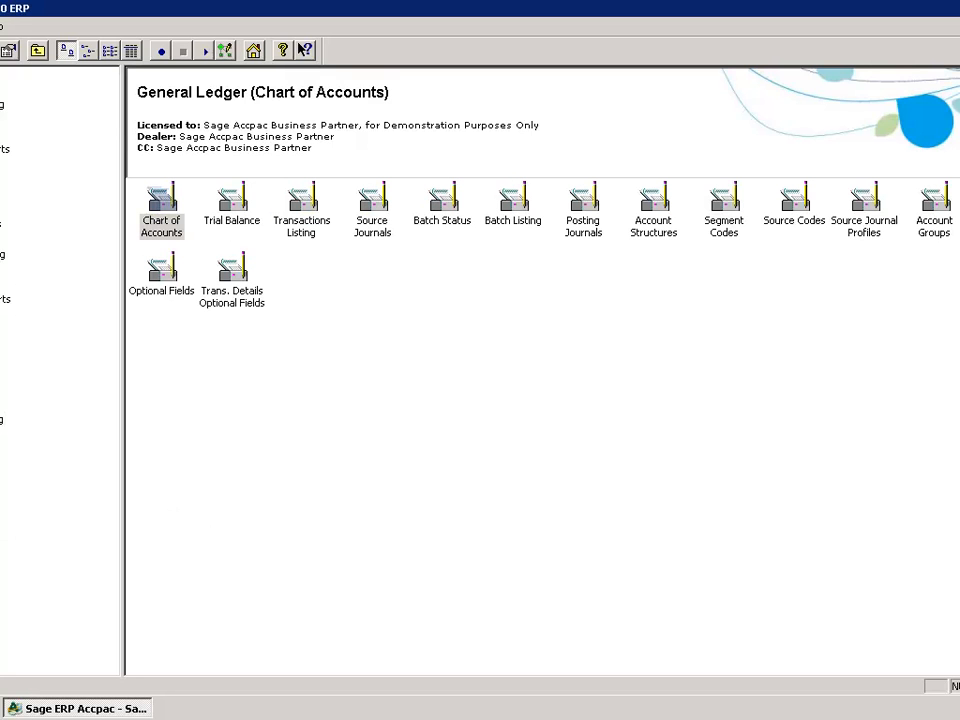
Open the Trial Balance report settings with For Year/Period 2012-01
{"action": "left_click", "coordinate": [231, 205]}
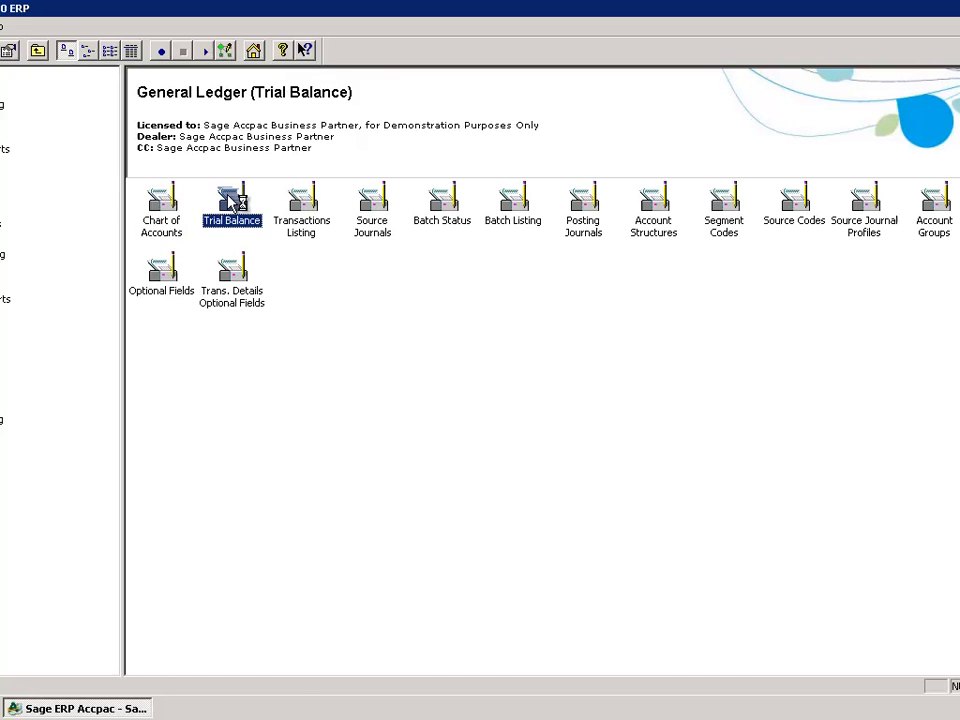
{"action": "double_click", "coordinate": [232, 205]}
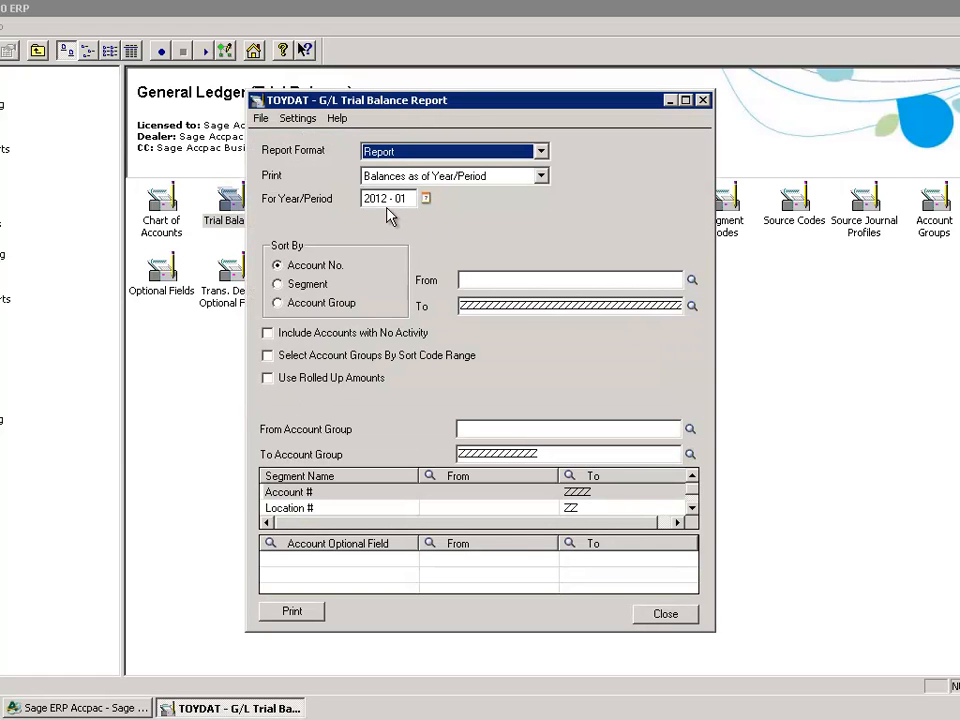
{"action": "mouse_move", "coordinate": [385, 320]}
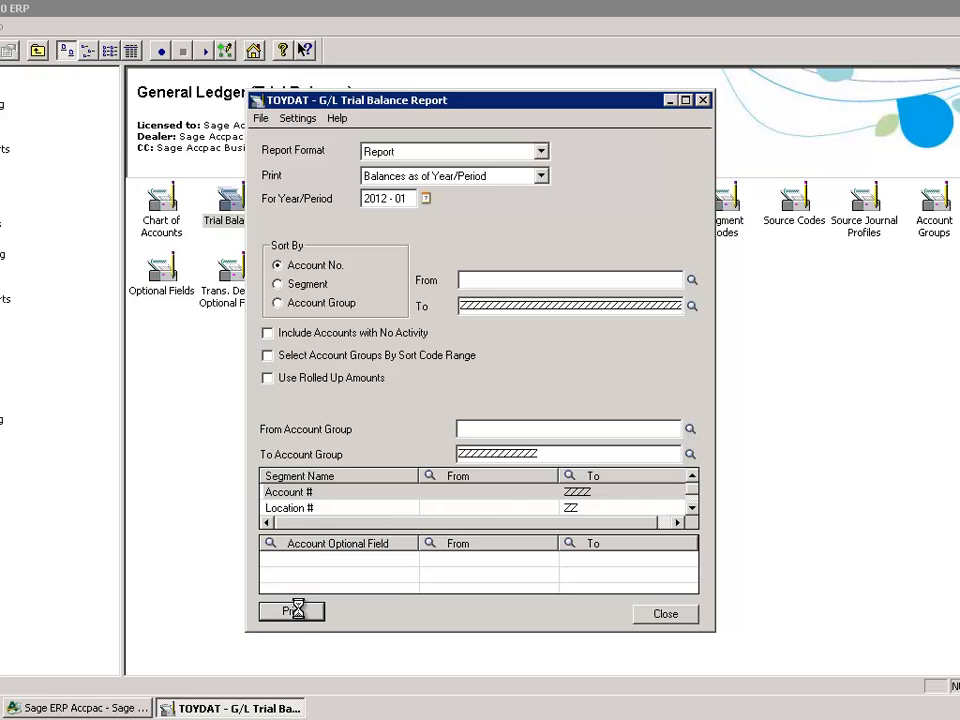
Preview the trial balance as of 1/31/2012: 11 accounts totalling 340,279,343.47
{"action": "left_click", "coordinate": [291, 611]}
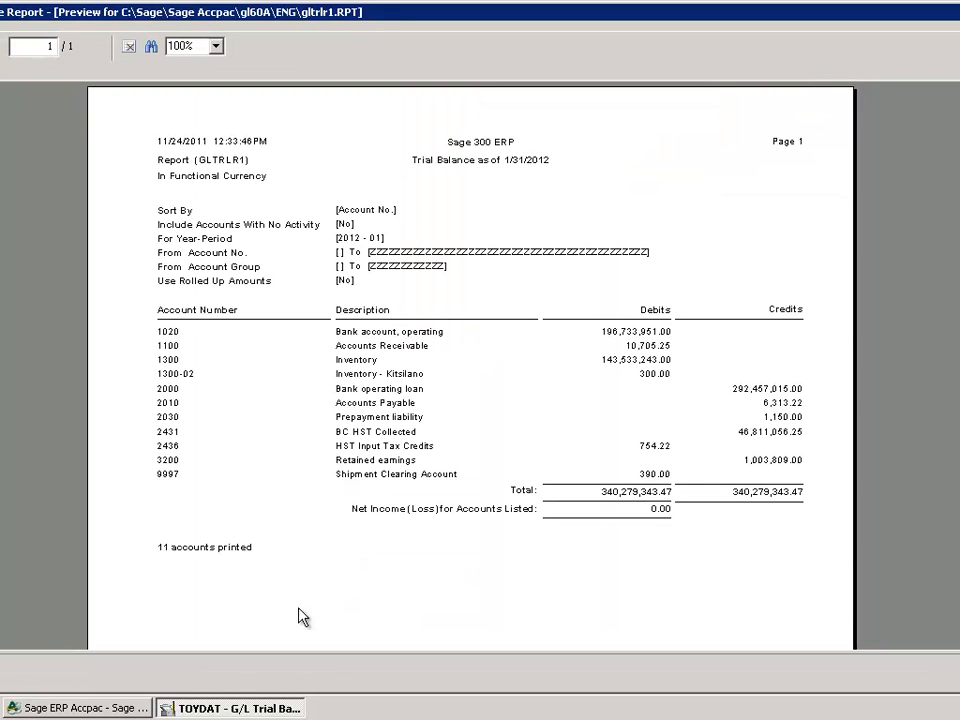
{"action": "mouse_move", "coordinate": [668, 426]}
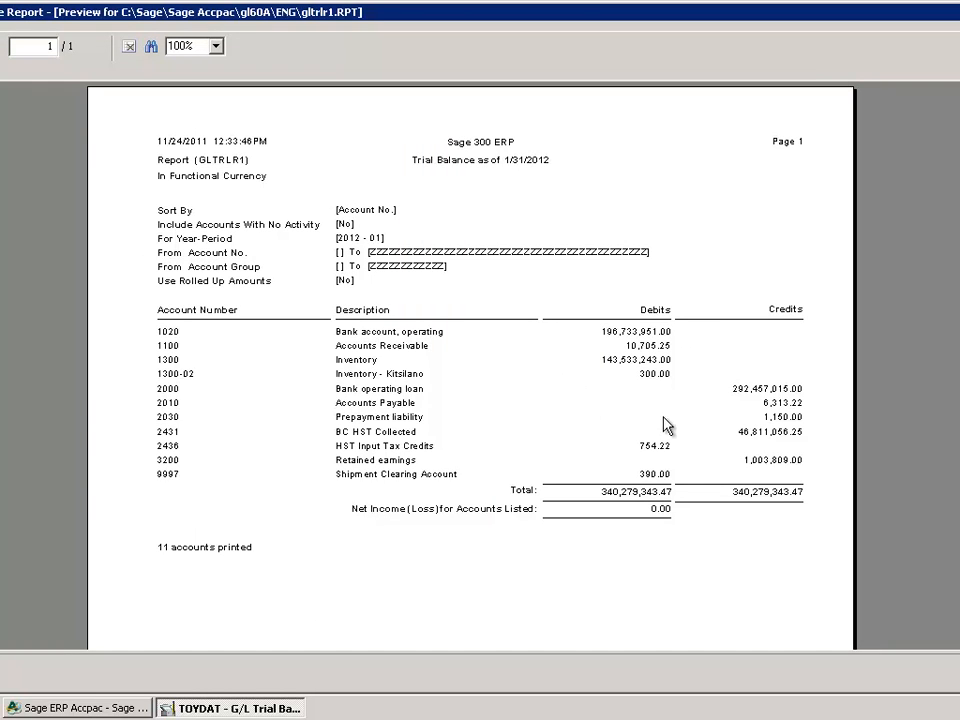
{"action": "mouse_move", "coordinate": [562, 347]}
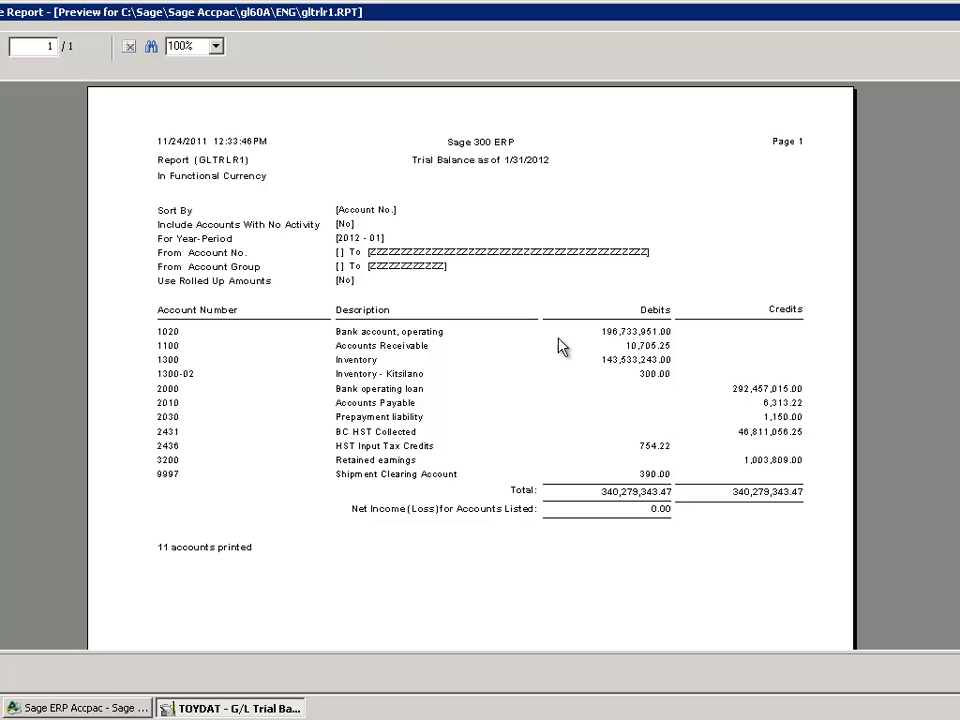
{"action": "mouse_move", "coordinate": [597, 375]}
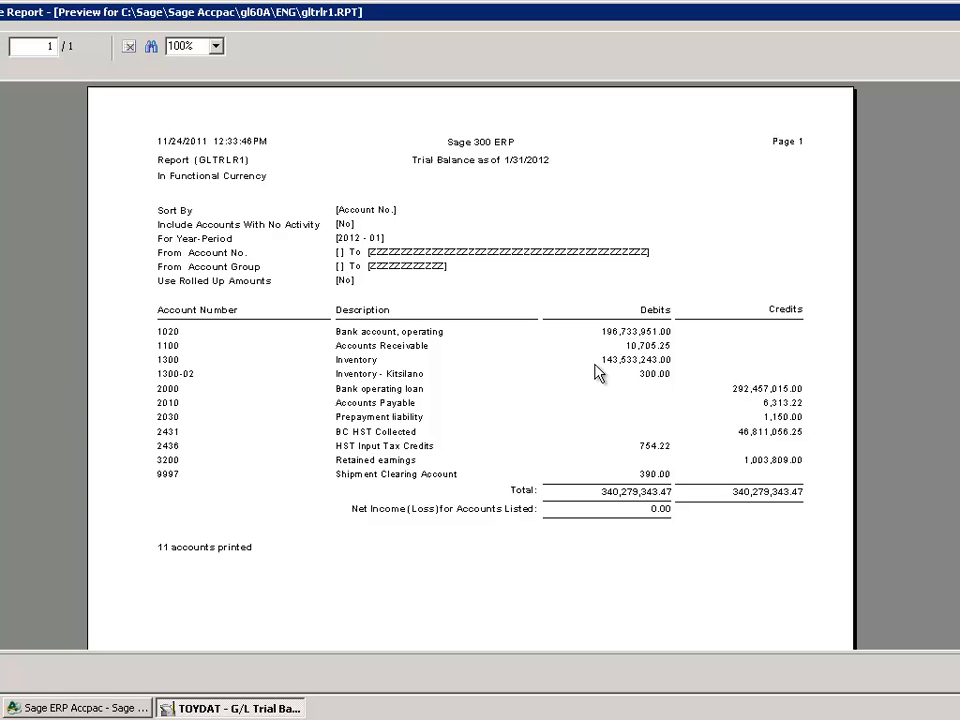
{"action": "mouse_move", "coordinate": [783, 478]}
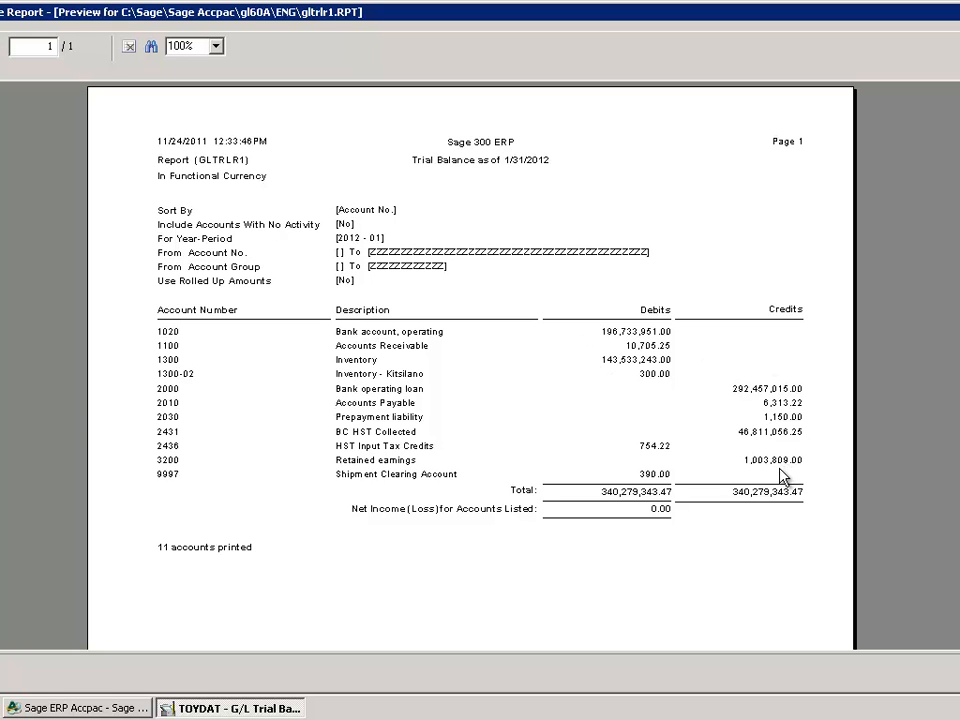
{"action": "mouse_move", "coordinate": [370, 513]}
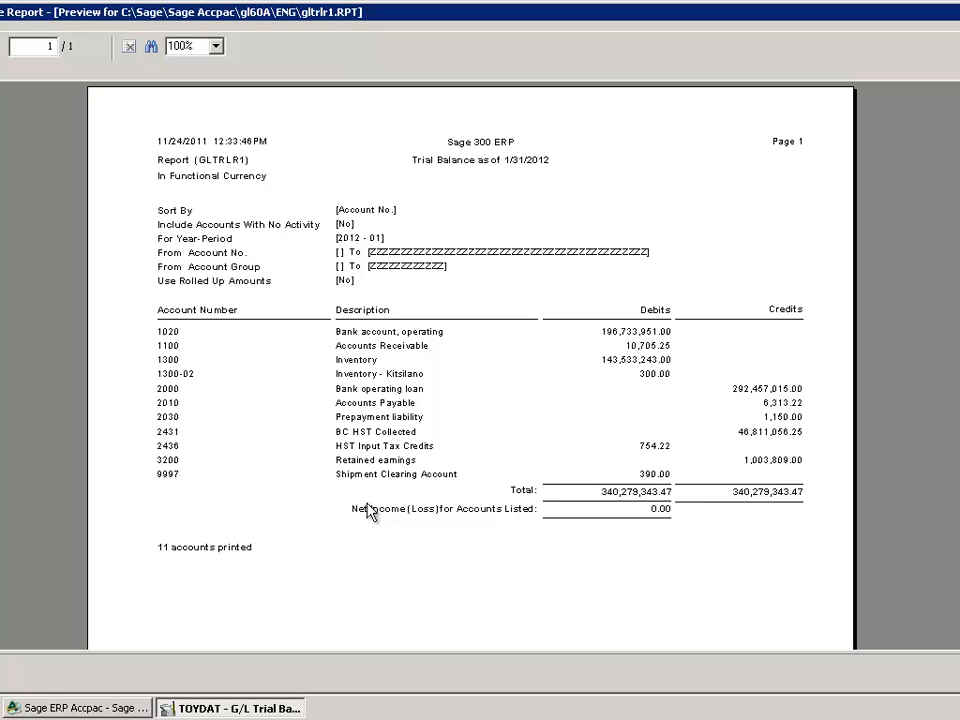
{"action": "mouse_move", "coordinate": [779, 474]}
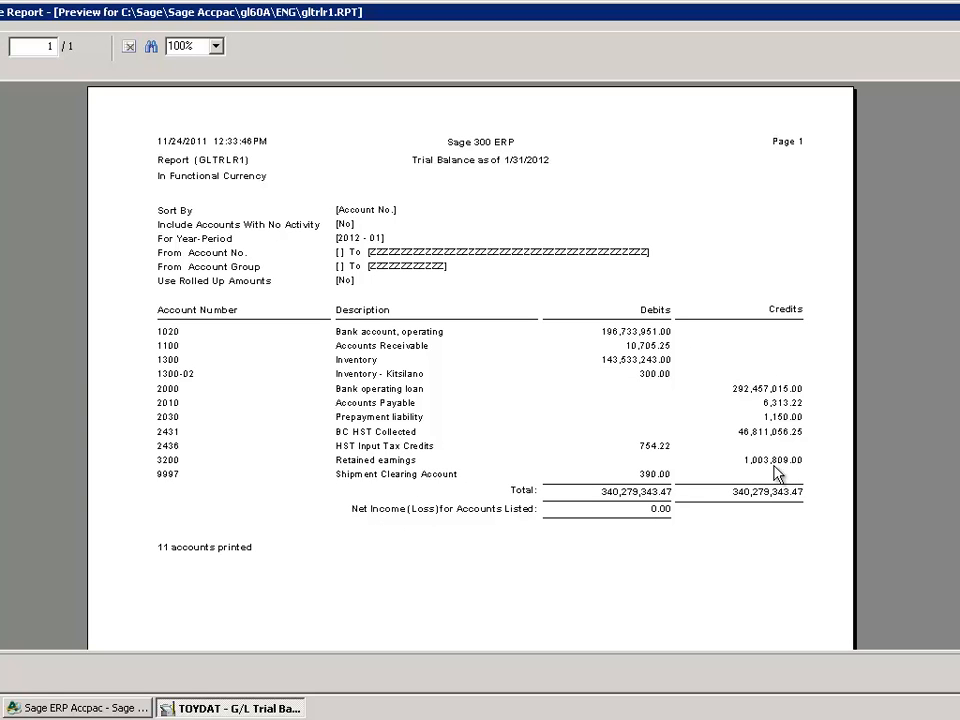
{"action": "mouse_move", "coordinate": [826, 465]}
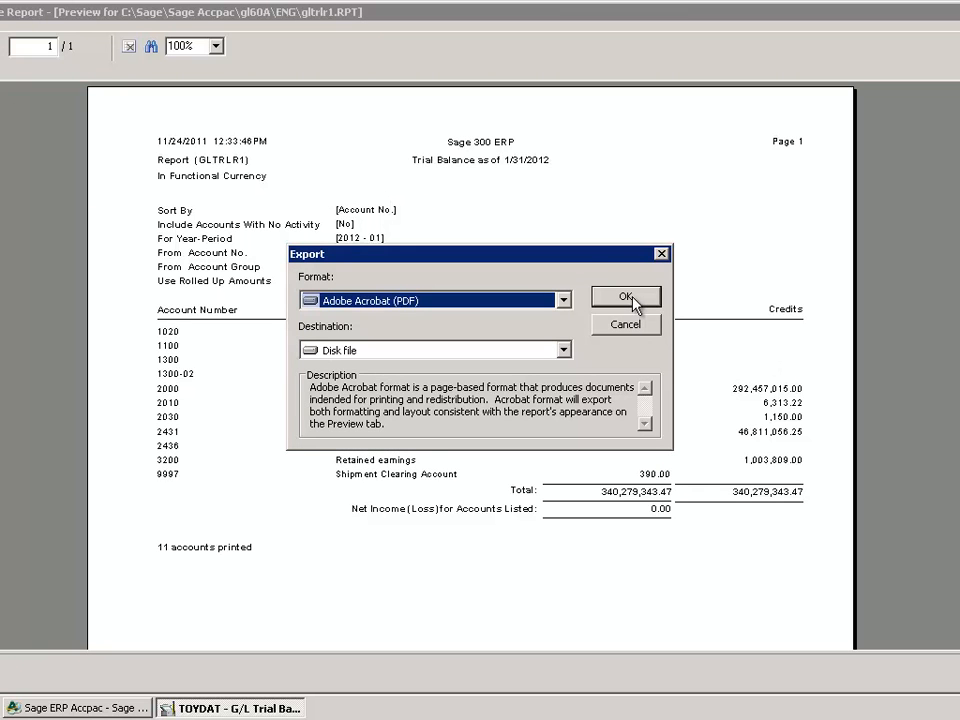
Export the trial balance preview as a PDF into C:\GL_YEAR_END\2011
{"action": "left_click", "coordinate": [625, 297]}
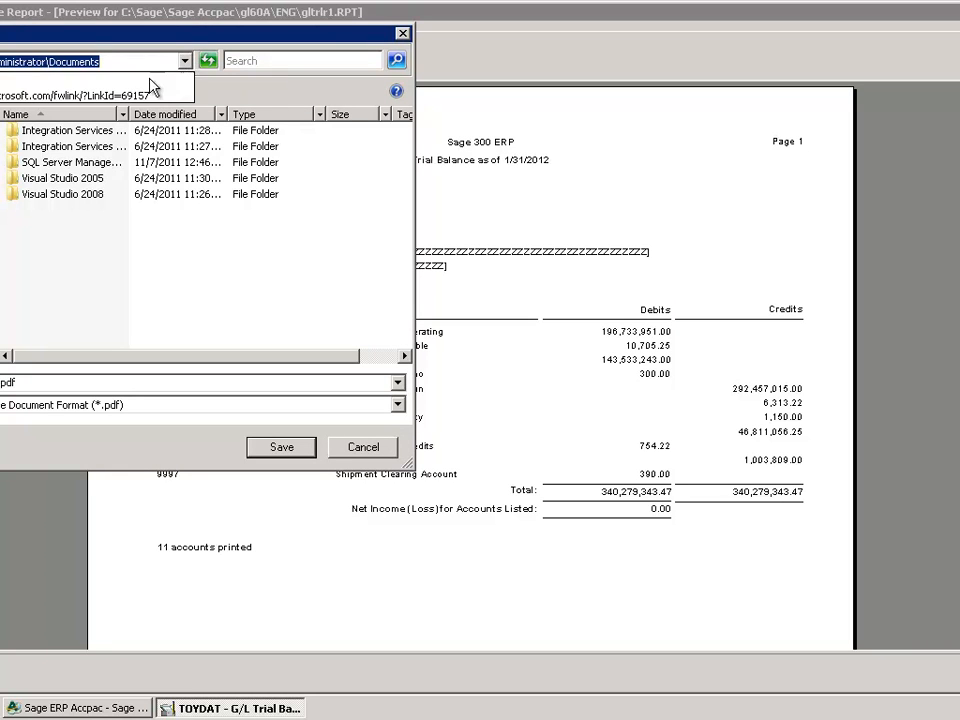
{"action": "left_click", "coordinate": [184, 60]}
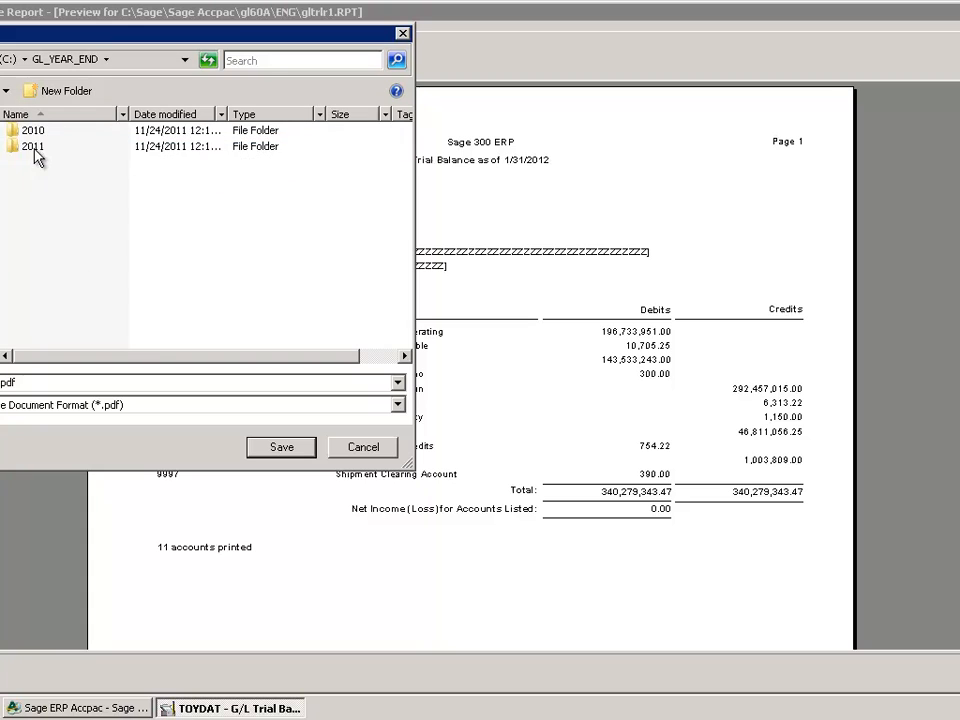
{"action": "double_click", "coordinate": [34, 146]}
{"action": "type", "text": "penBana"}
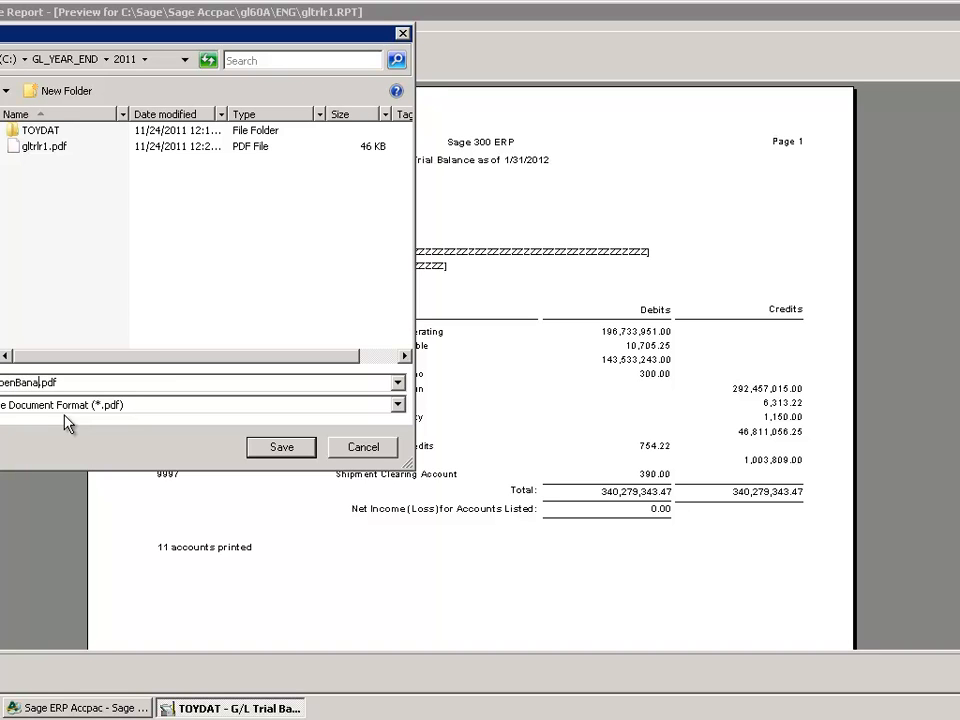
{"action": "type", "text": "lces"}
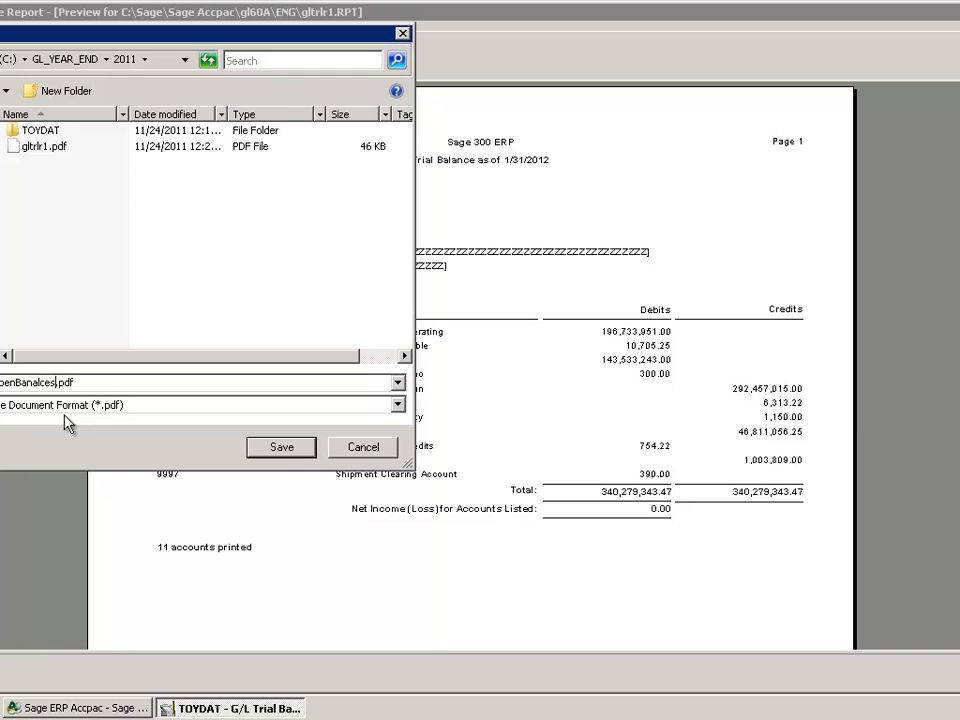
{"action": "left_click", "coordinate": [281, 447]}
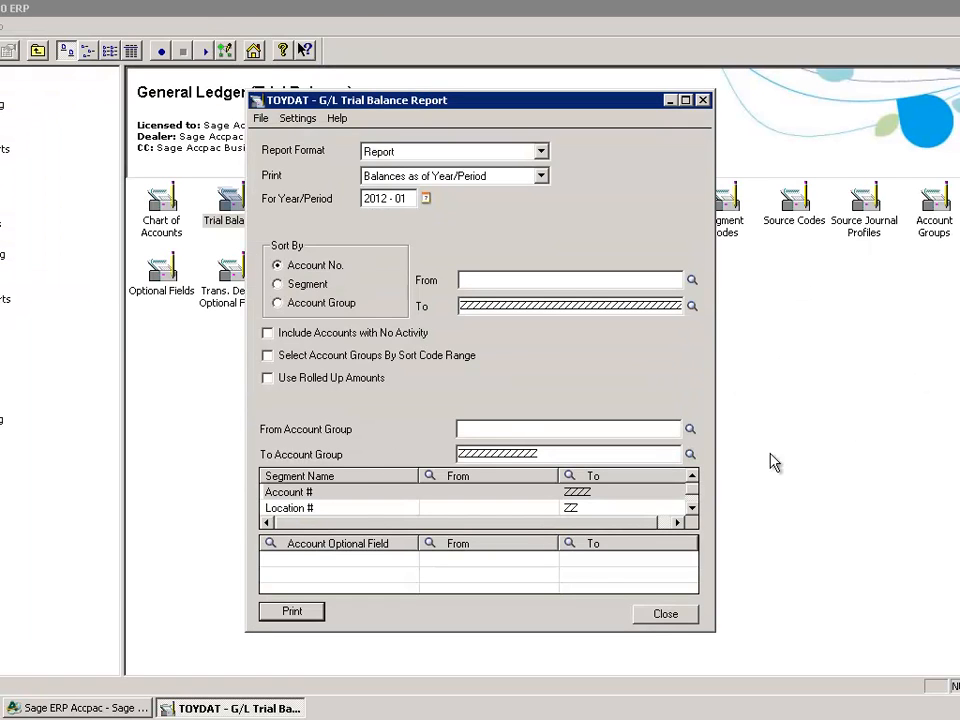
Close the report and post AR error batch 000106 from the G/L Batch List
{"action": "left_click", "coordinate": [664, 613]}
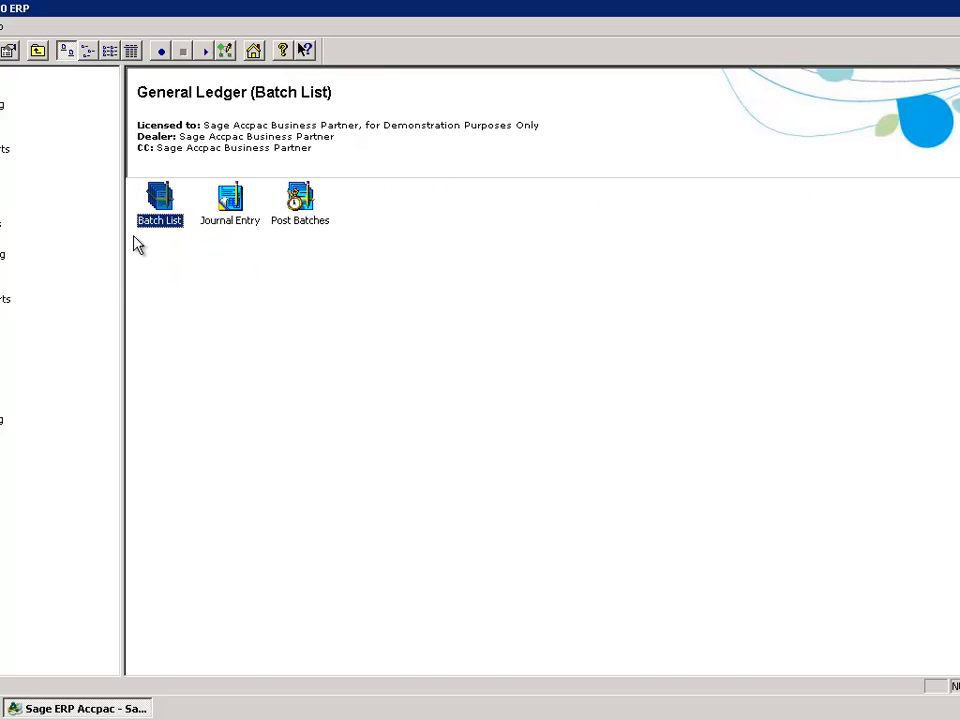
{"action": "double_click", "coordinate": [159, 203]}
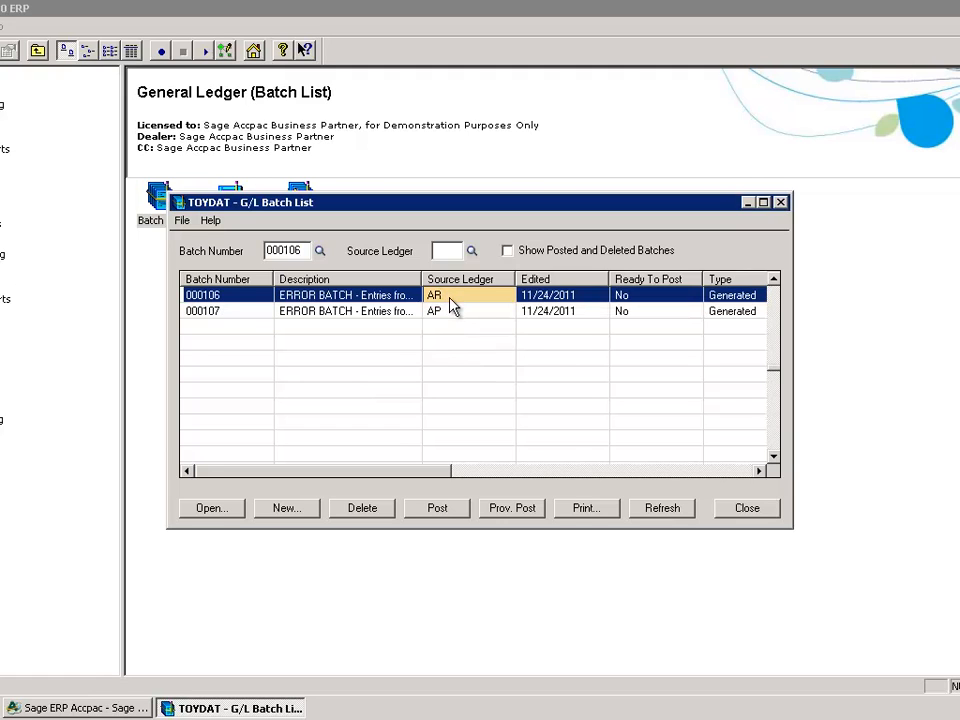
{"action": "mouse_move", "coordinate": [456, 533]}
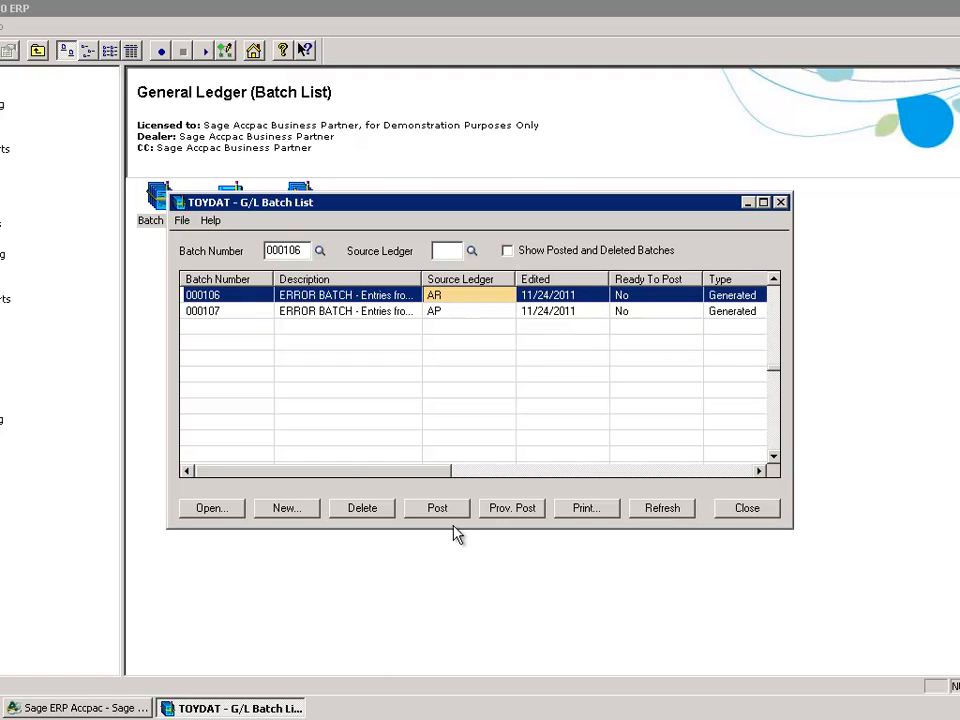
{"action": "left_click", "coordinate": [436, 508]}
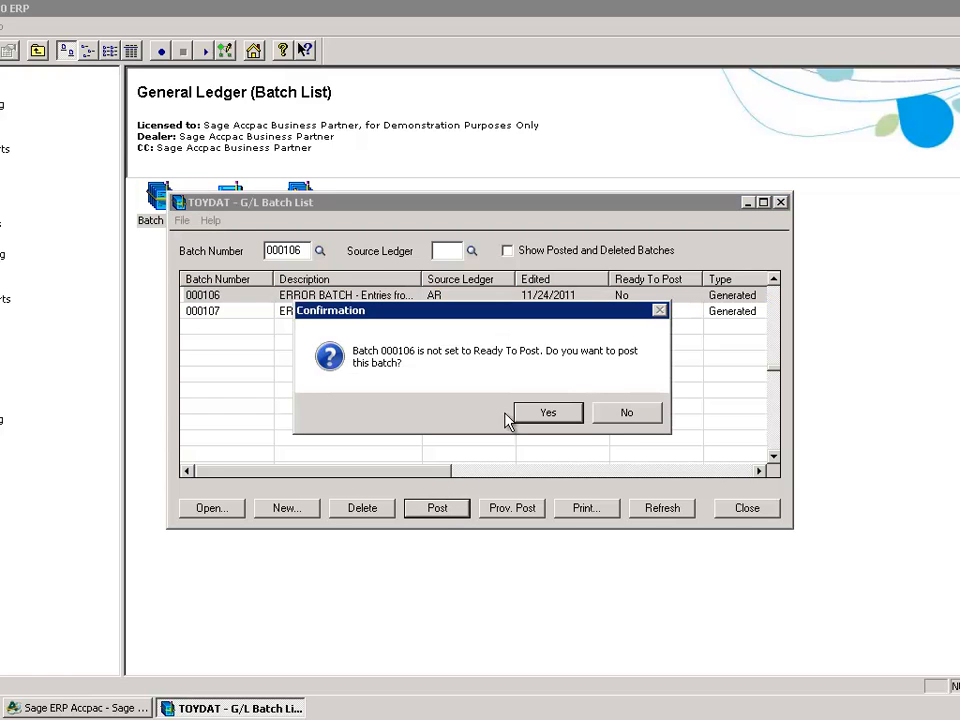
{"action": "left_click", "coordinate": [547, 412]}
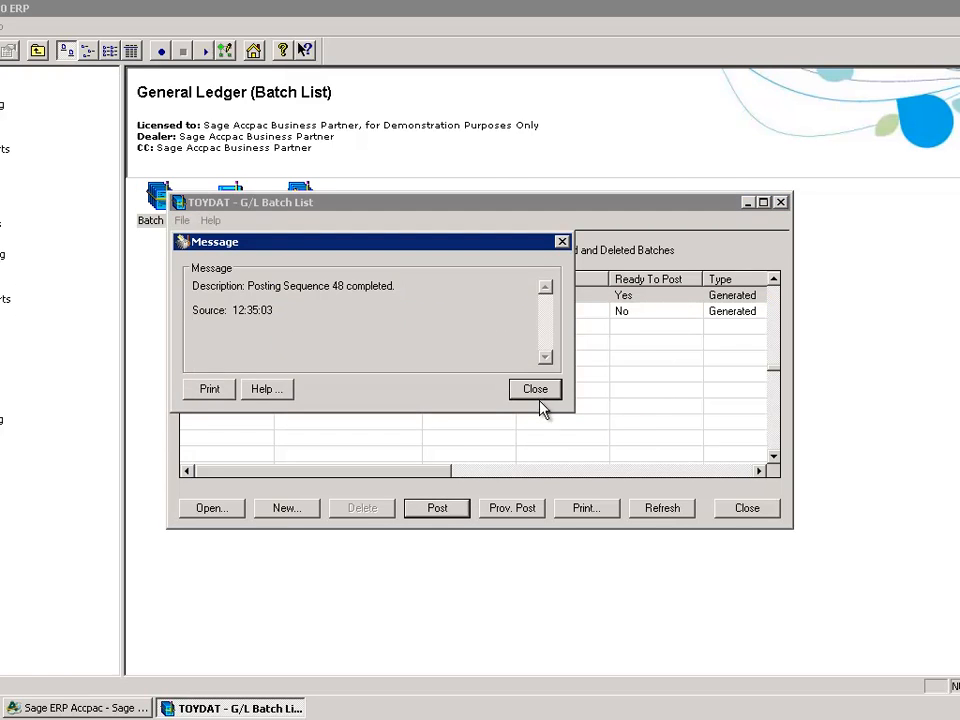
{"action": "left_click", "coordinate": [535, 389]}
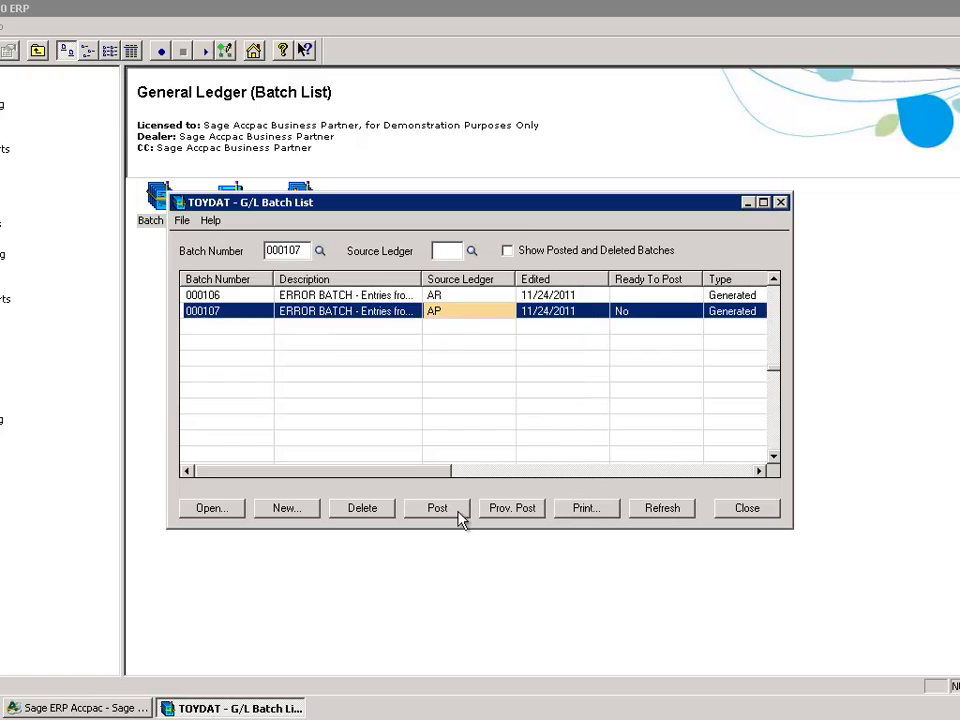